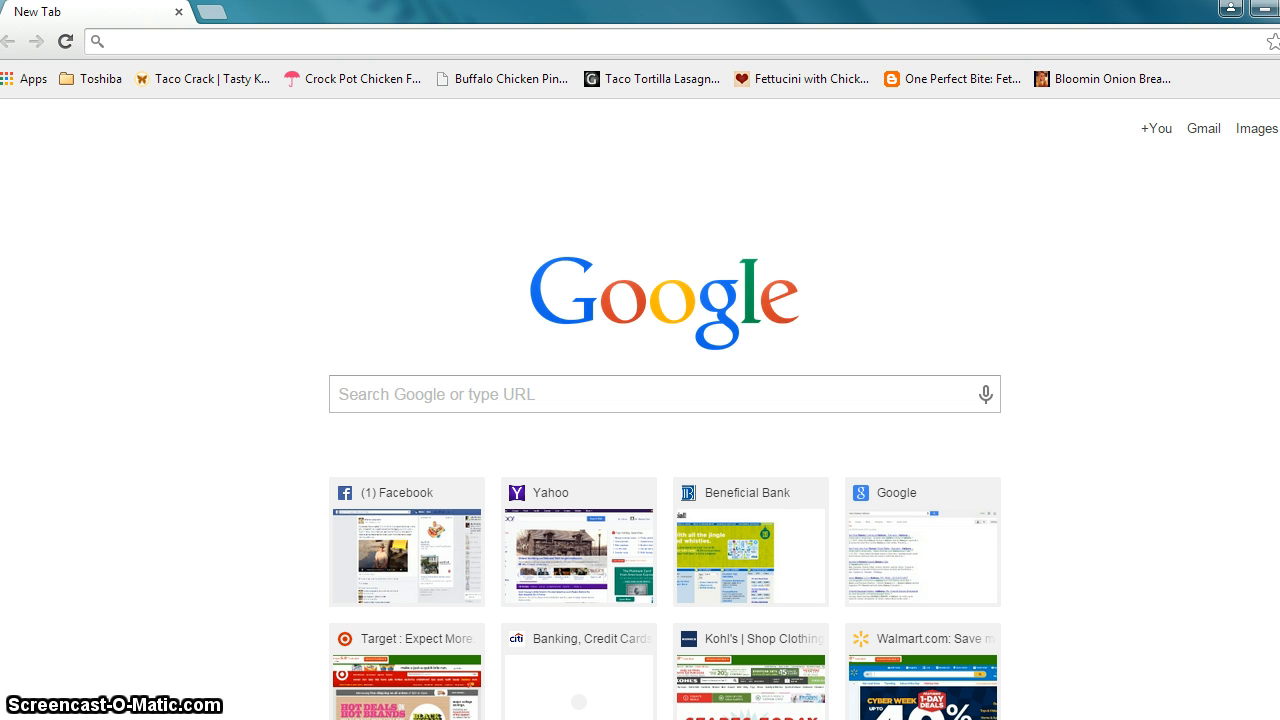
Step: Launch Command Prompt from Start and run python, which is not yet recognized
click(10, 716)
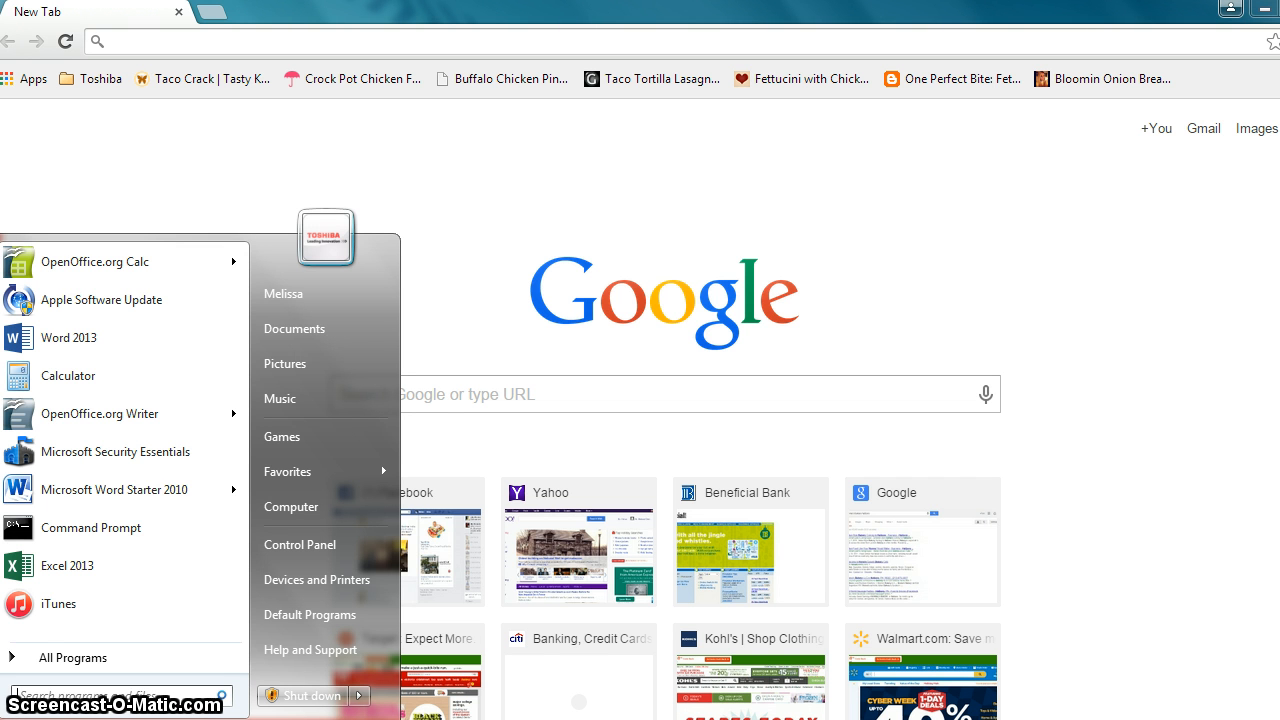
text(cmd)
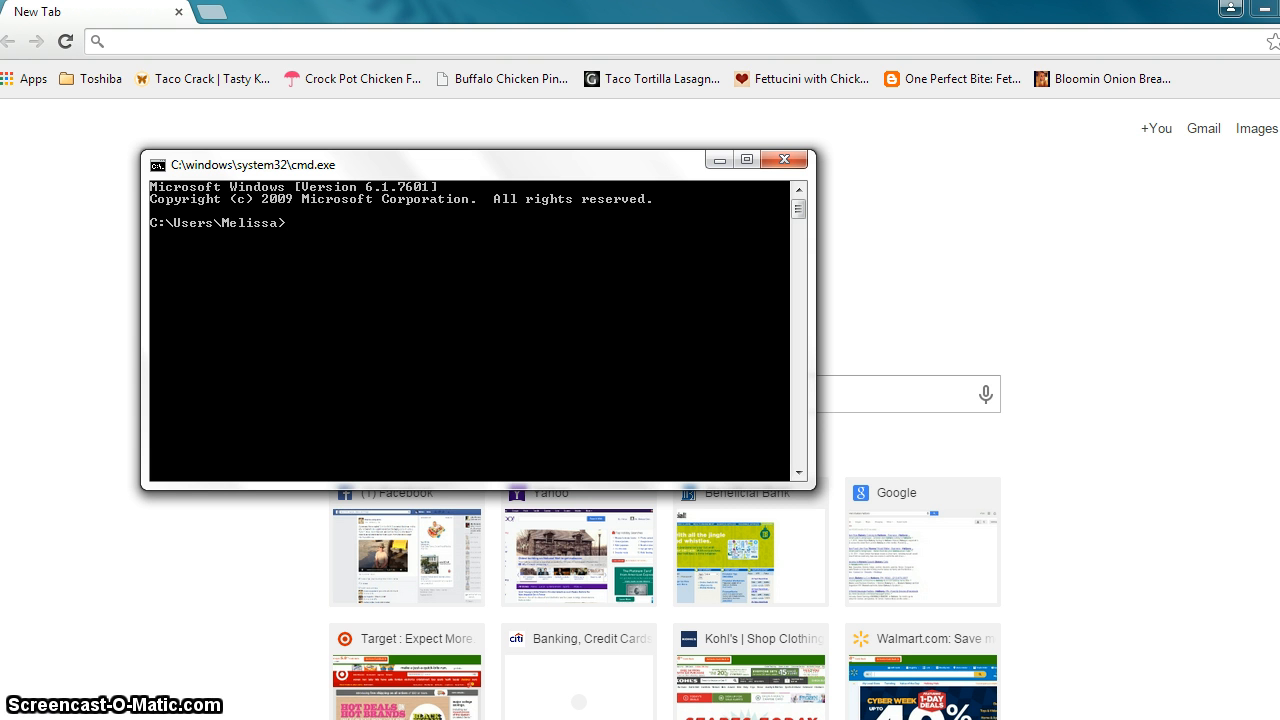
text(python)
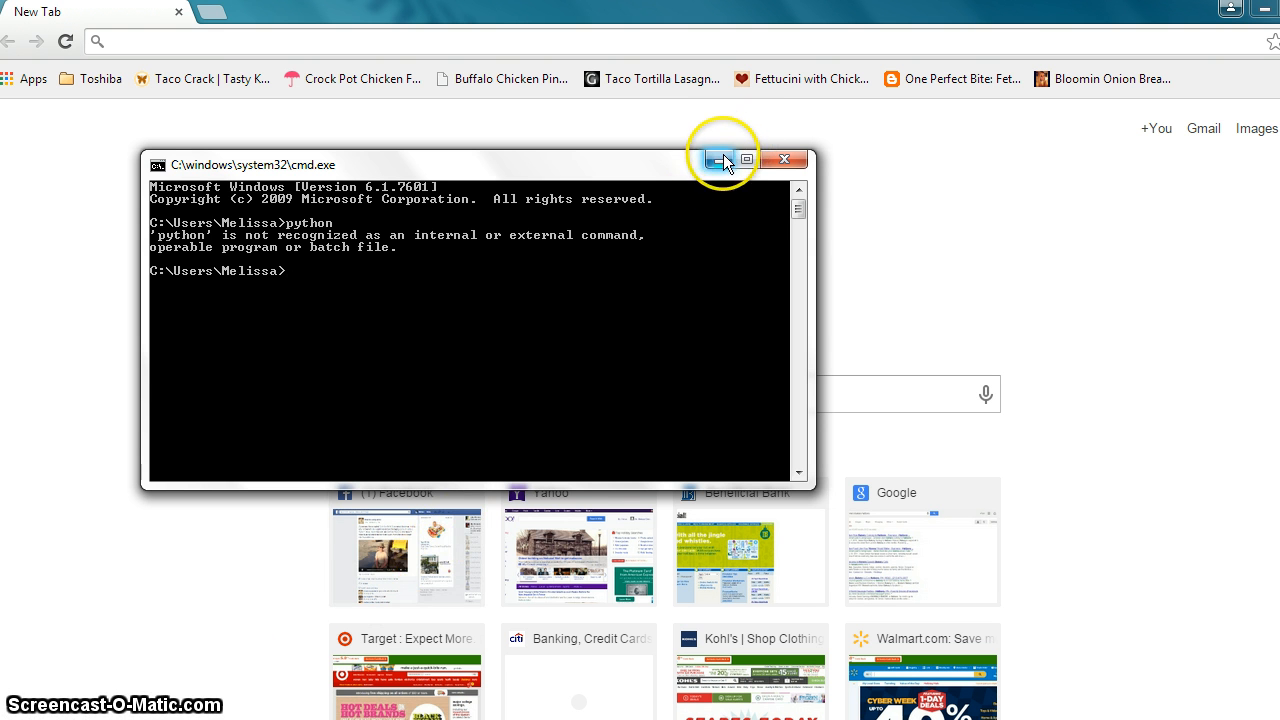
Step: Minimize Command Prompt and download the Python 3.4.2 Windows installer from python.org
click(722, 160)
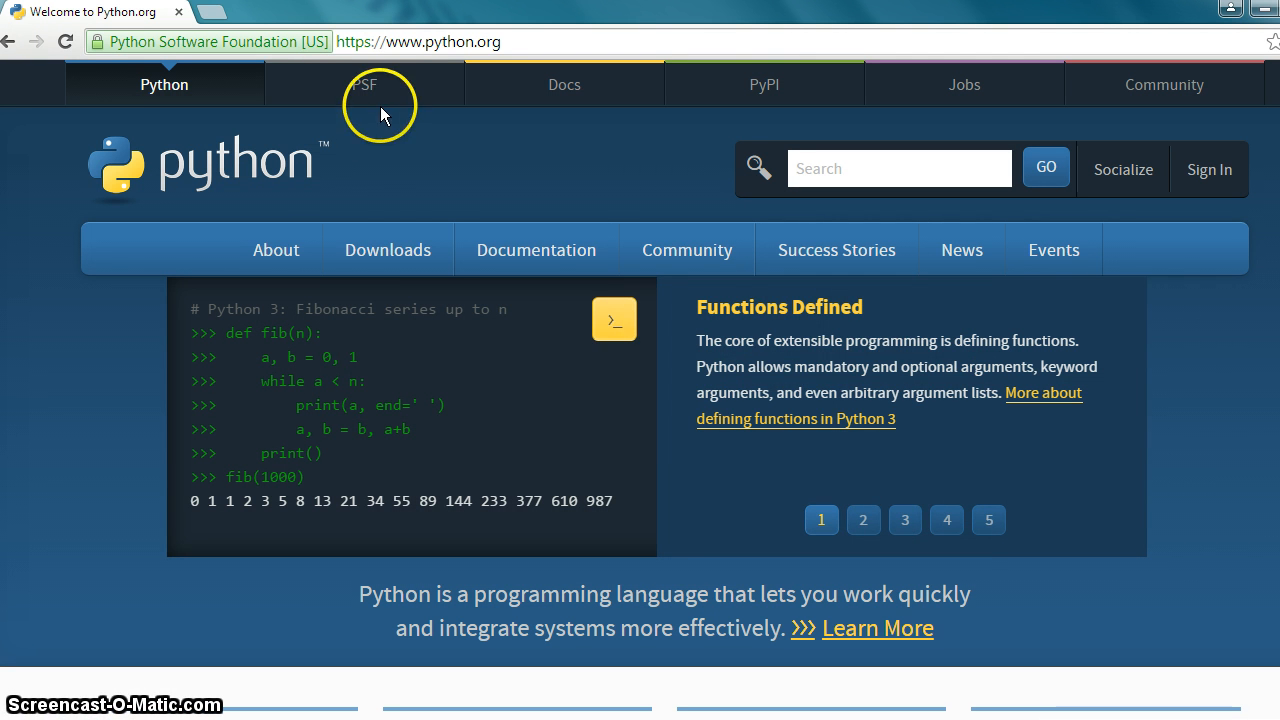
click(388, 250)
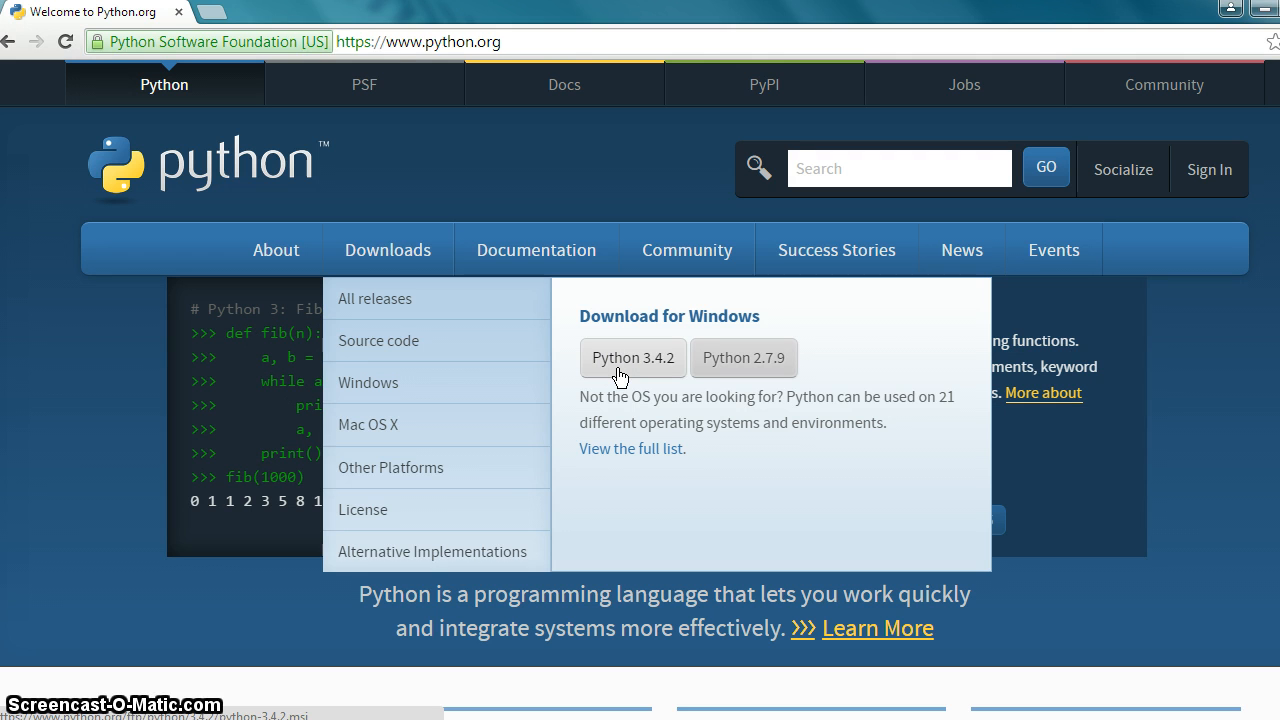
click(632, 356)
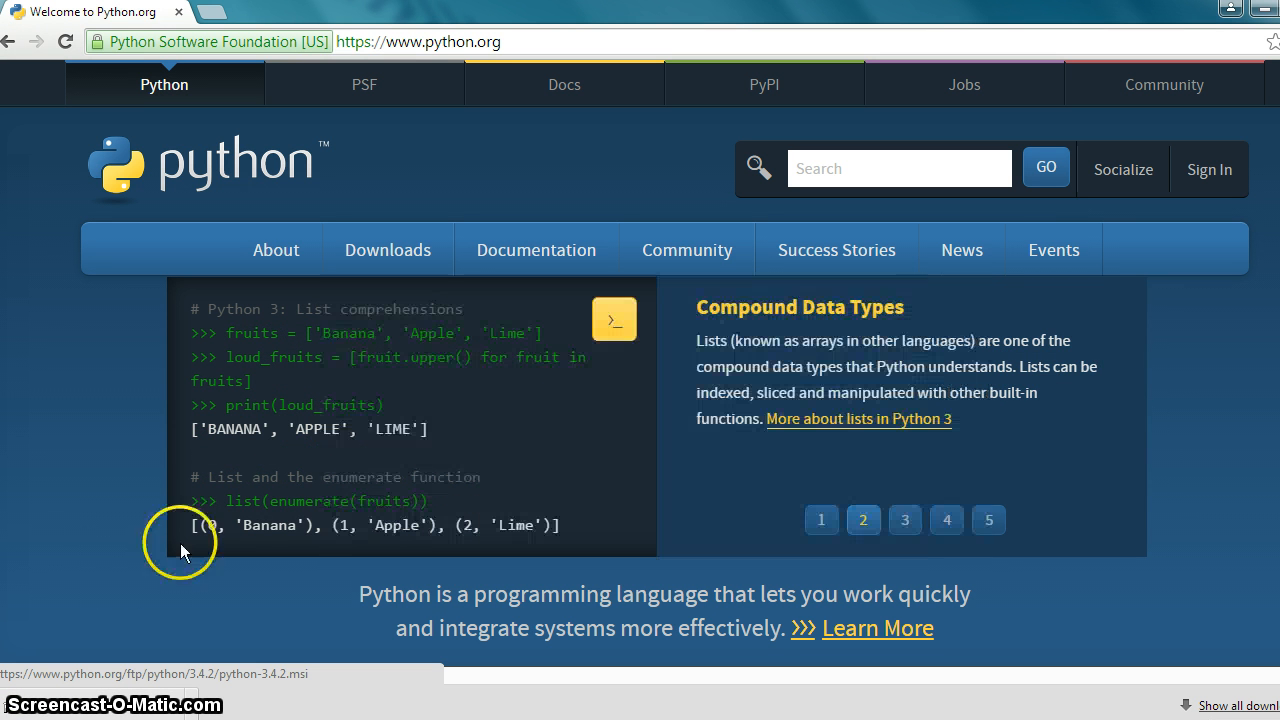
mouse_move(70, 596)
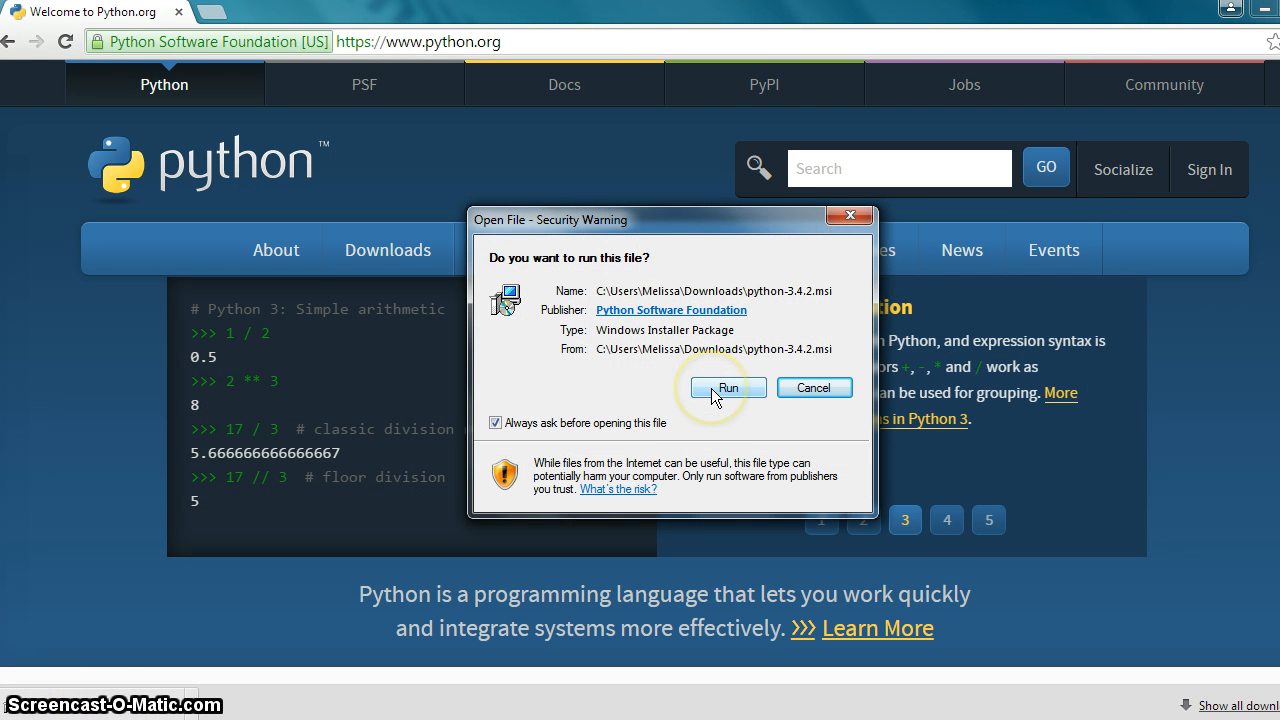
Step: Run the installer for all users, keeping C:\Python34\ as the destination folder
click(728, 388)
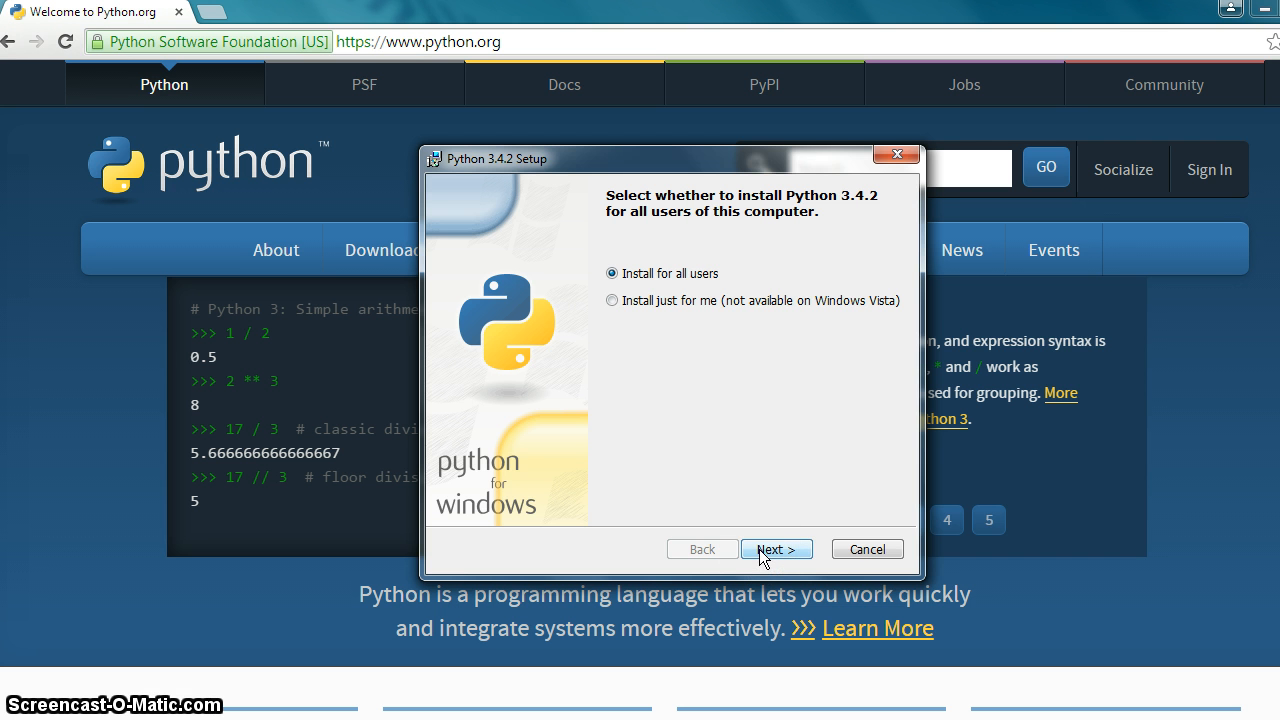
click(776, 548)
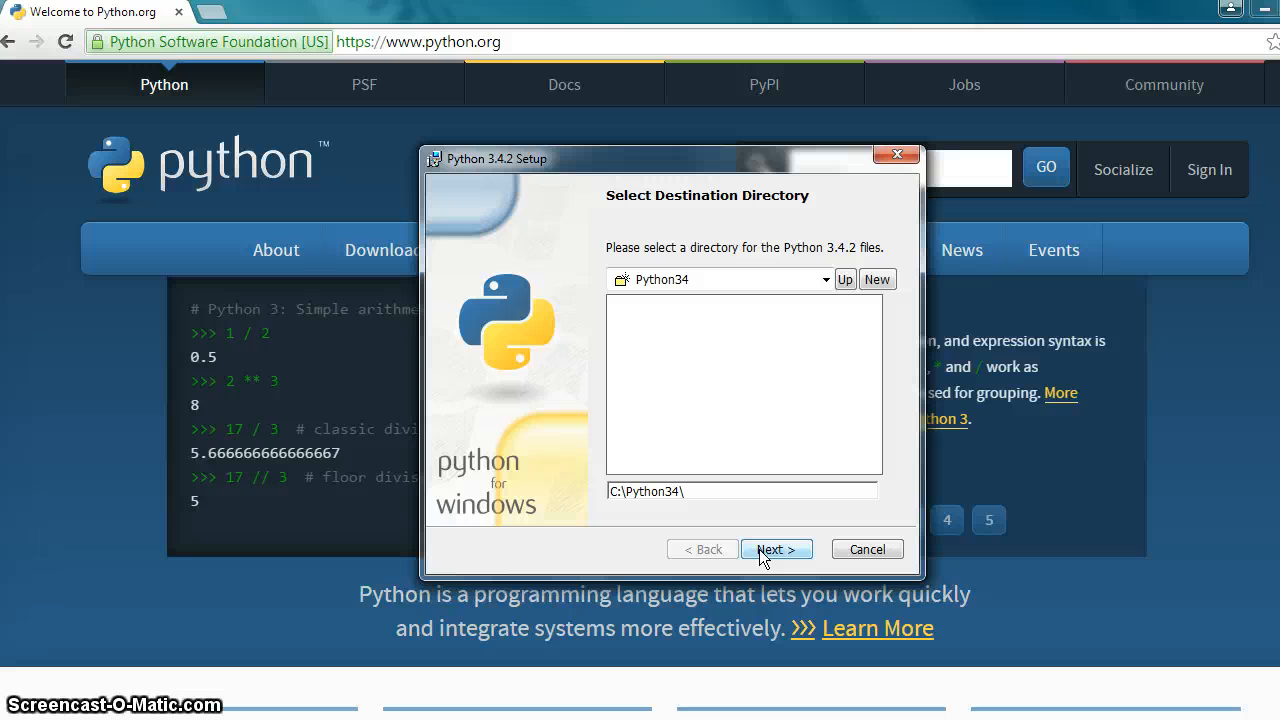
click(776, 548)
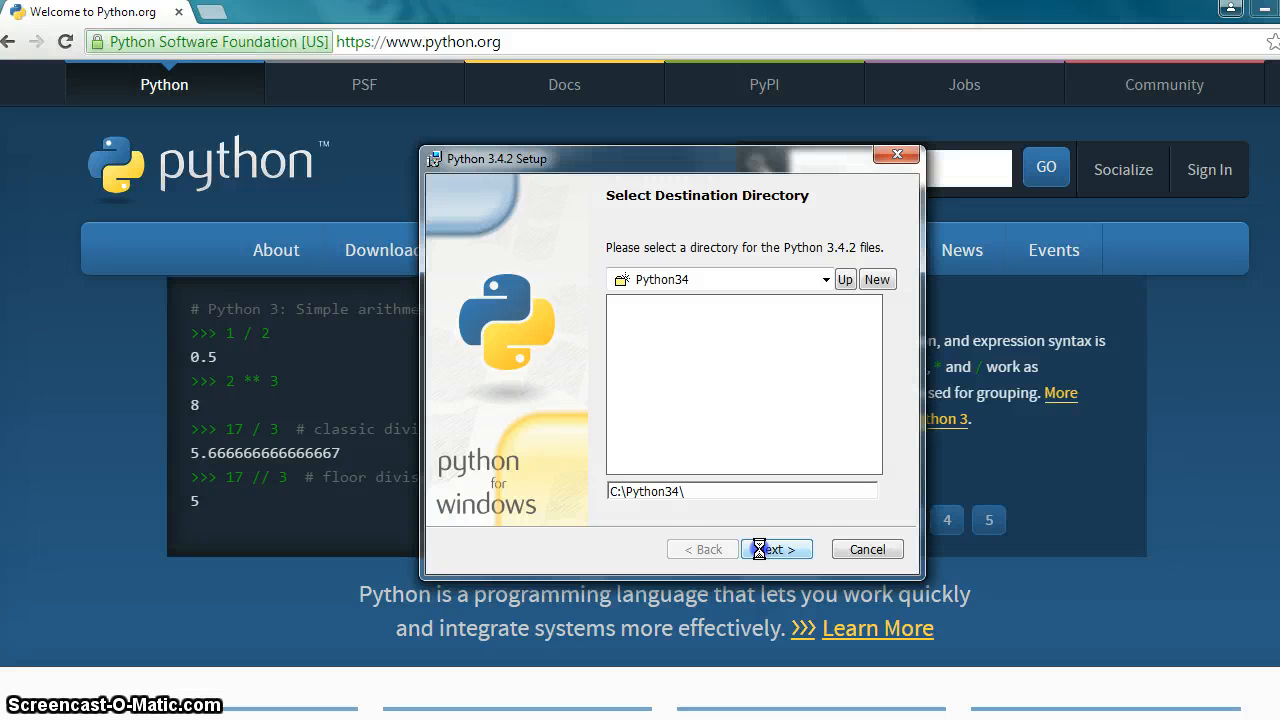
Step: Enable 'Add python.exe to Path' as an installed feature and proceed with installation
click(776, 548)
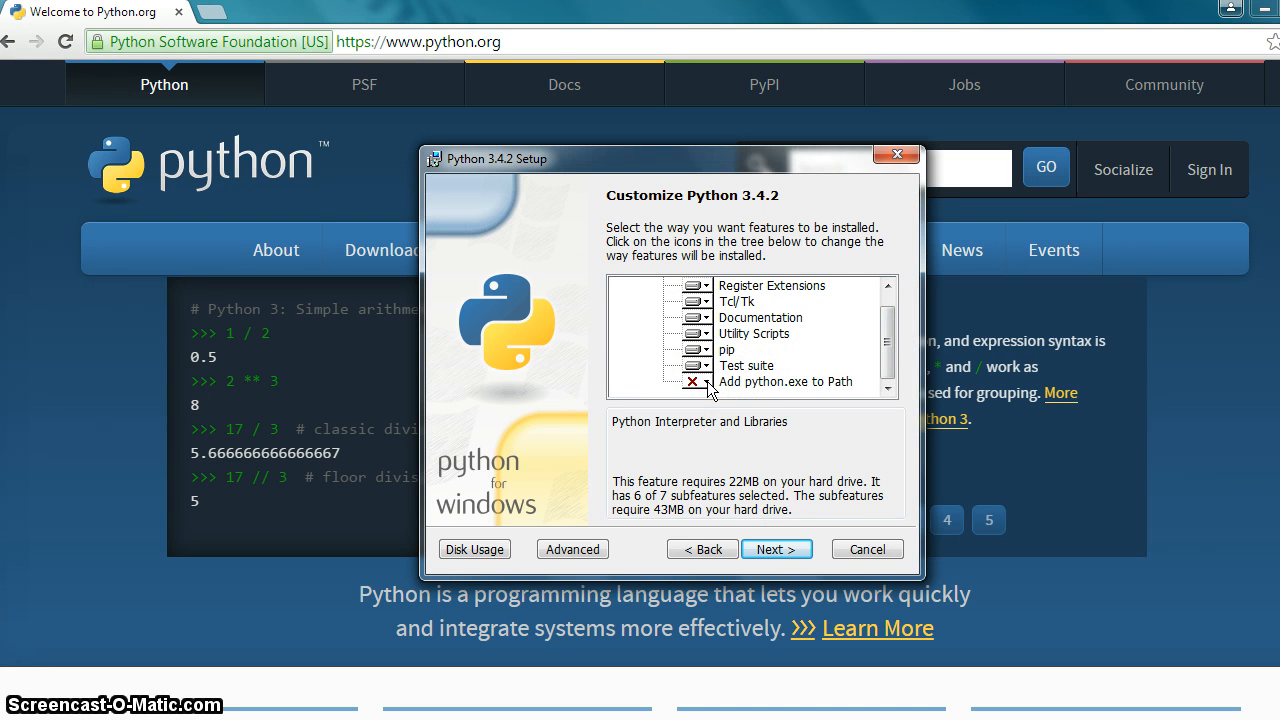
click(694, 382)
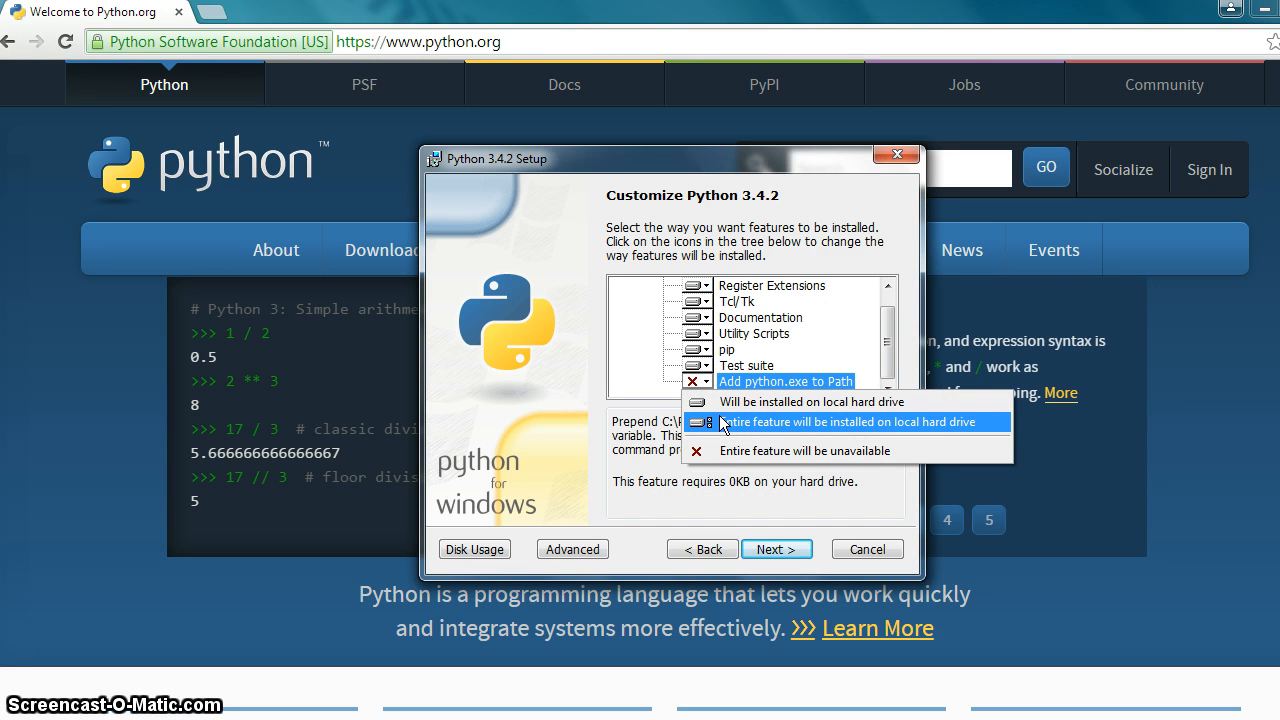
click(844, 420)
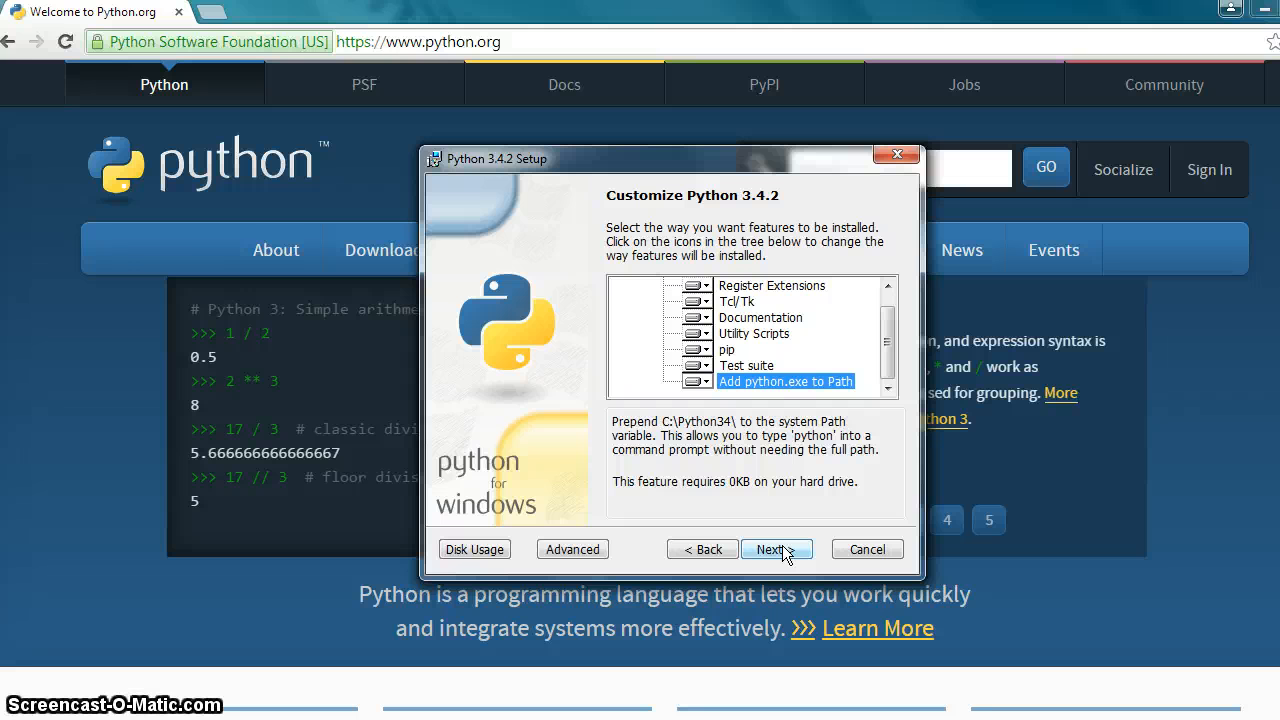
click(776, 548)
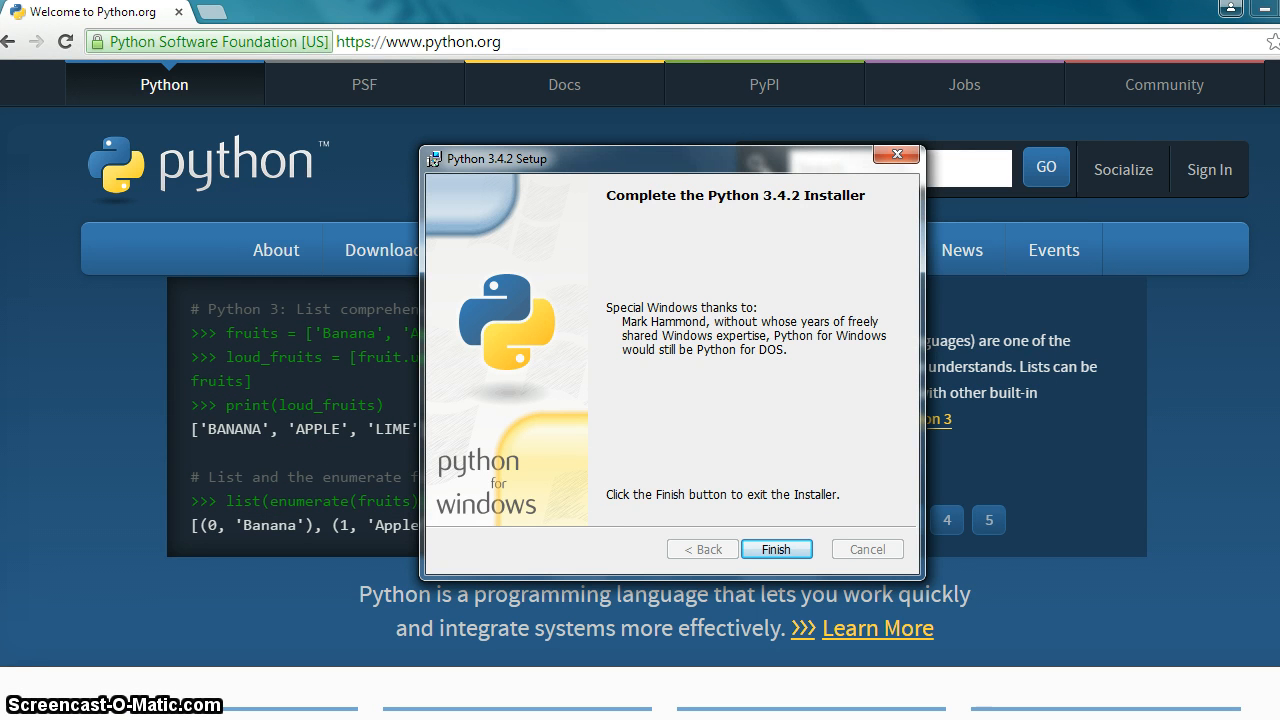
mouse_move(556, 556)
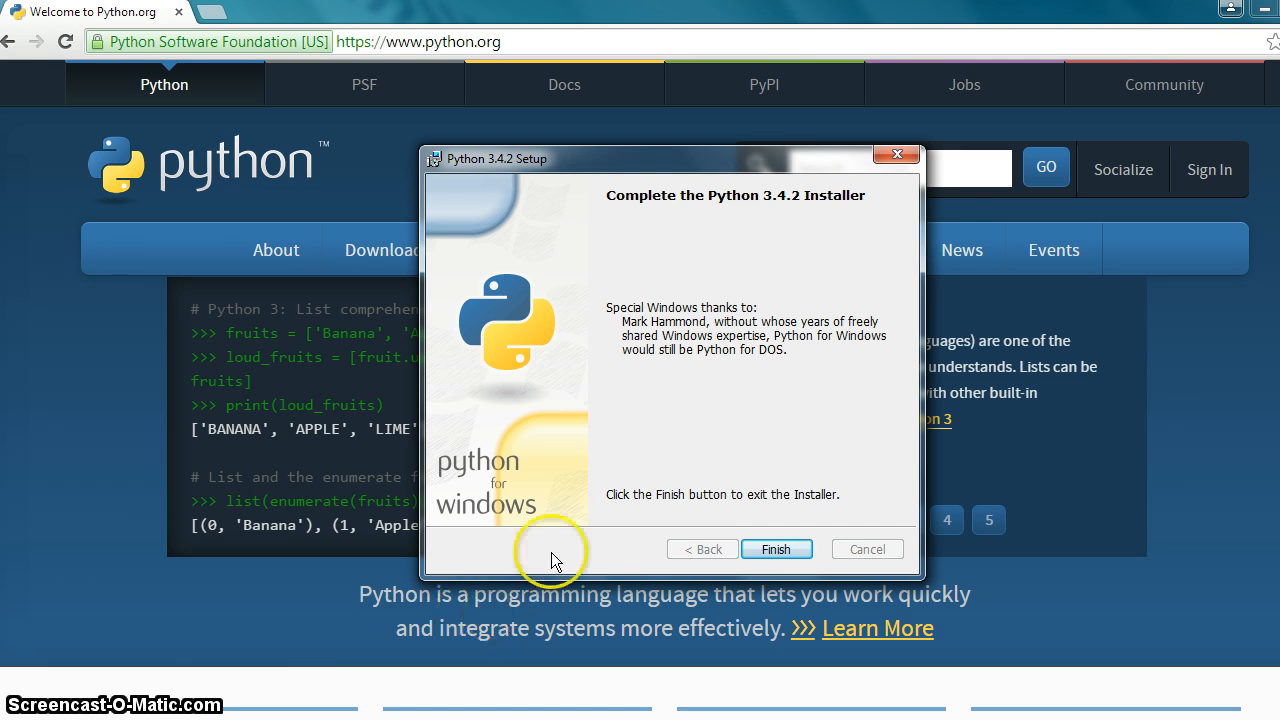
Step: Finish setup, launch a new Command Prompt and run python, now starting the 3.4.2 interpreter
click(776, 548)
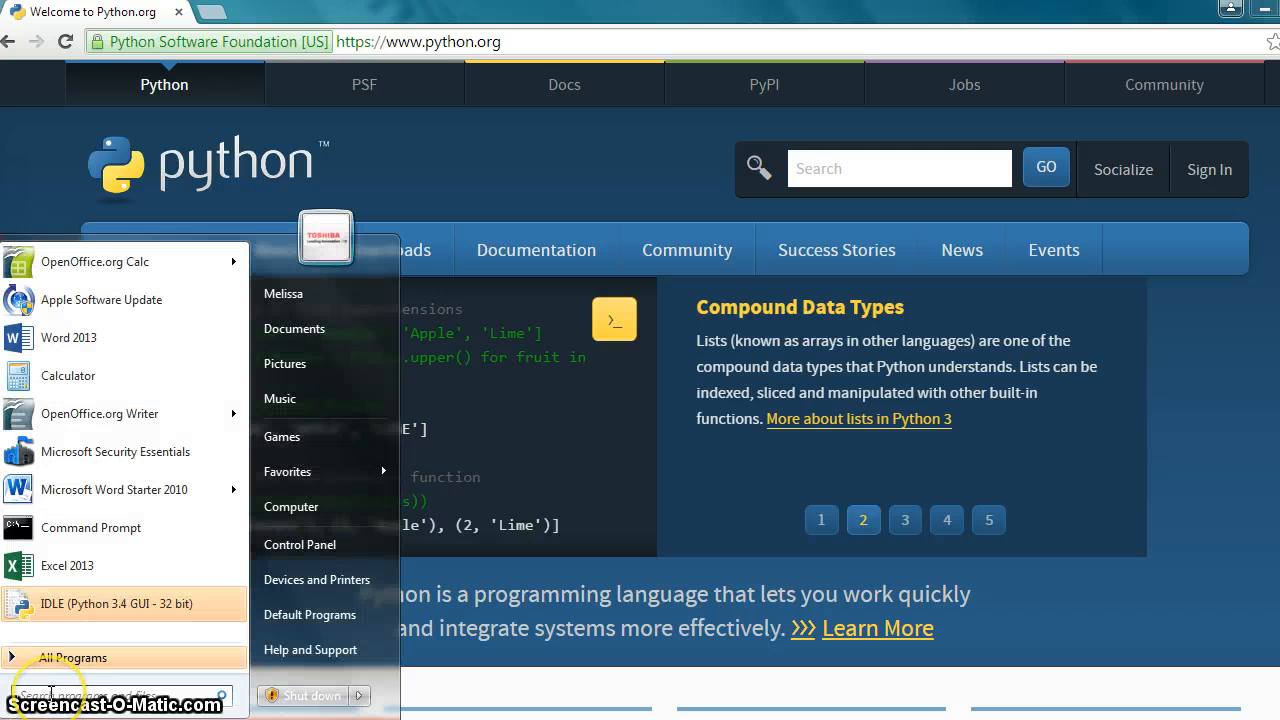
text(cmd)
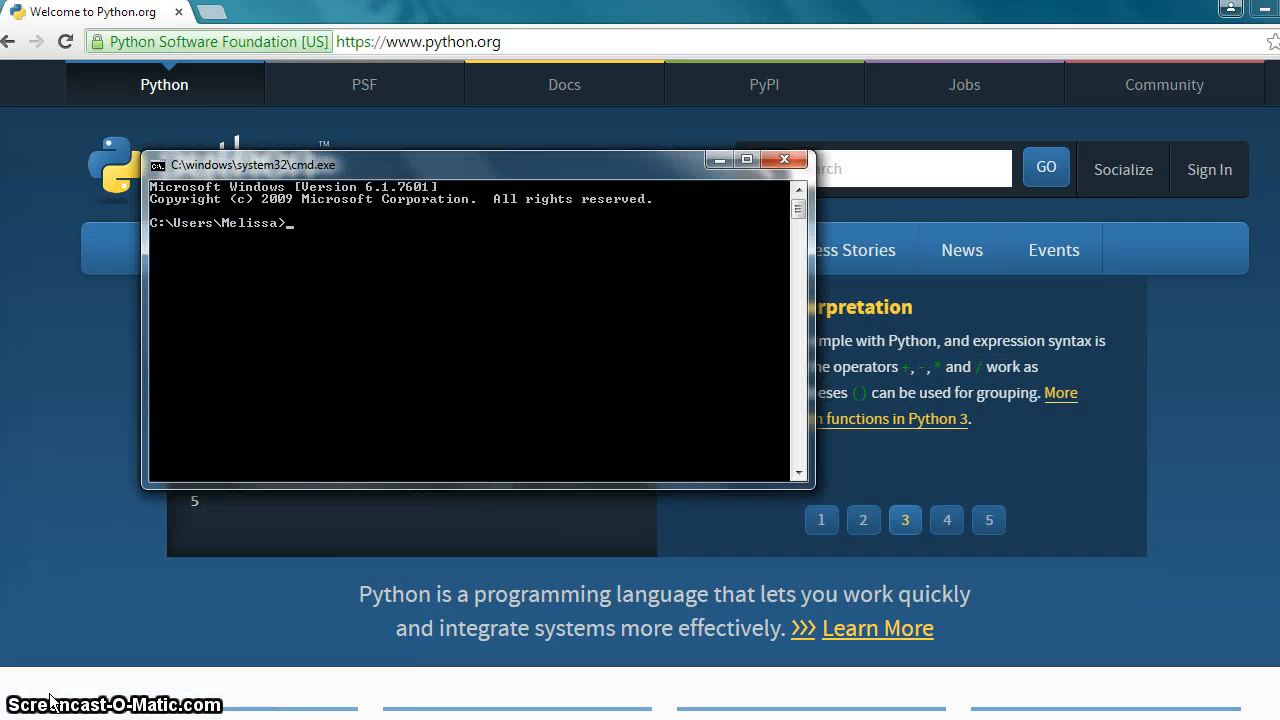
text(python)
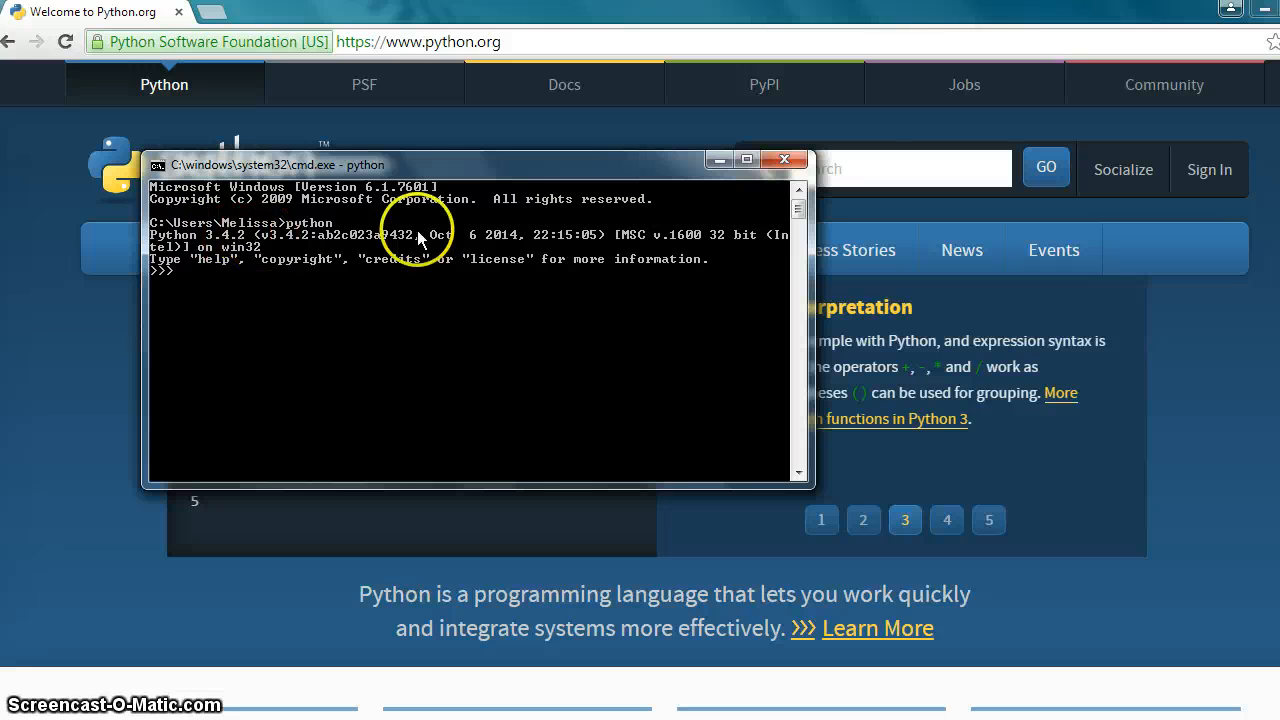
mouse_move(558, 238)
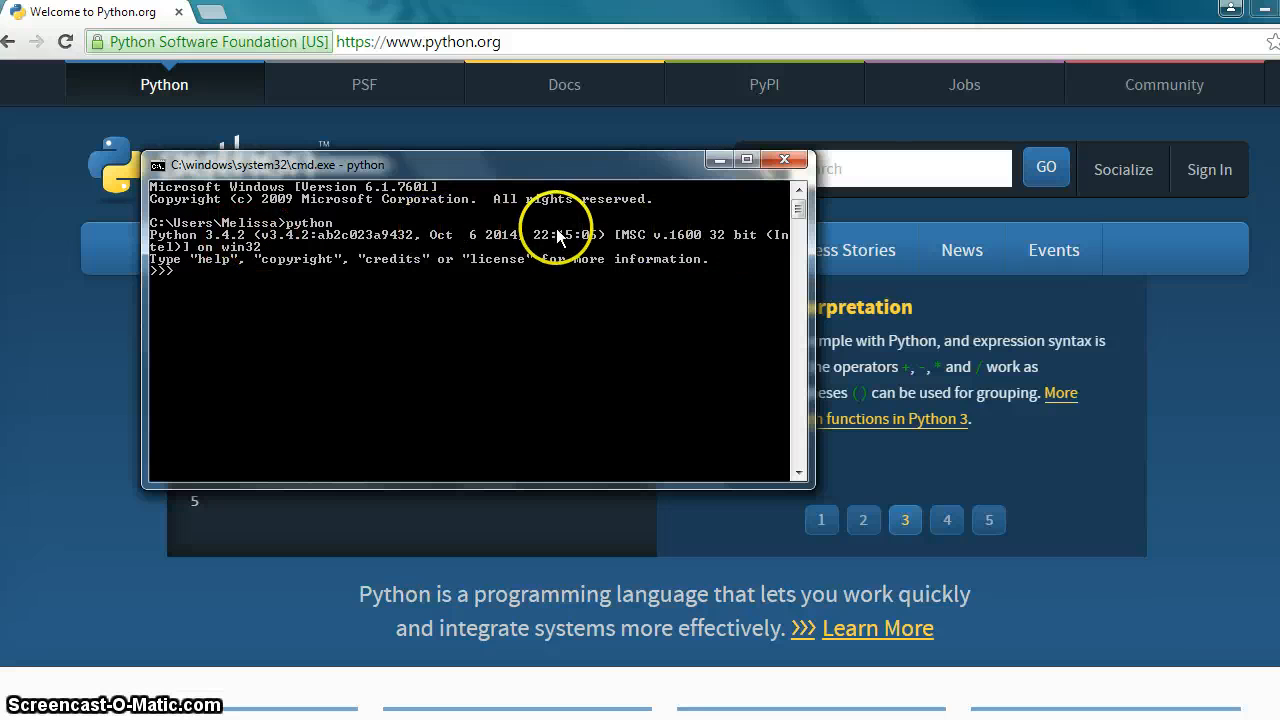
mouse_move(204, 268)
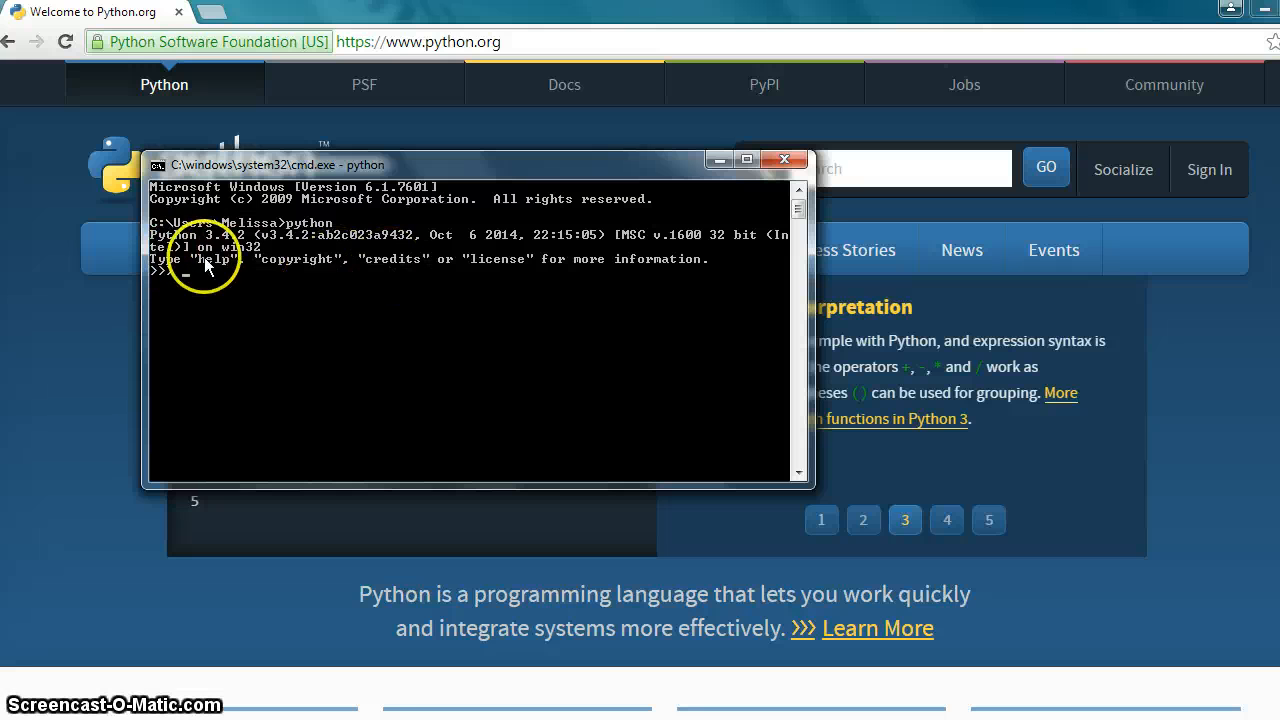
mouse_move(292, 276)
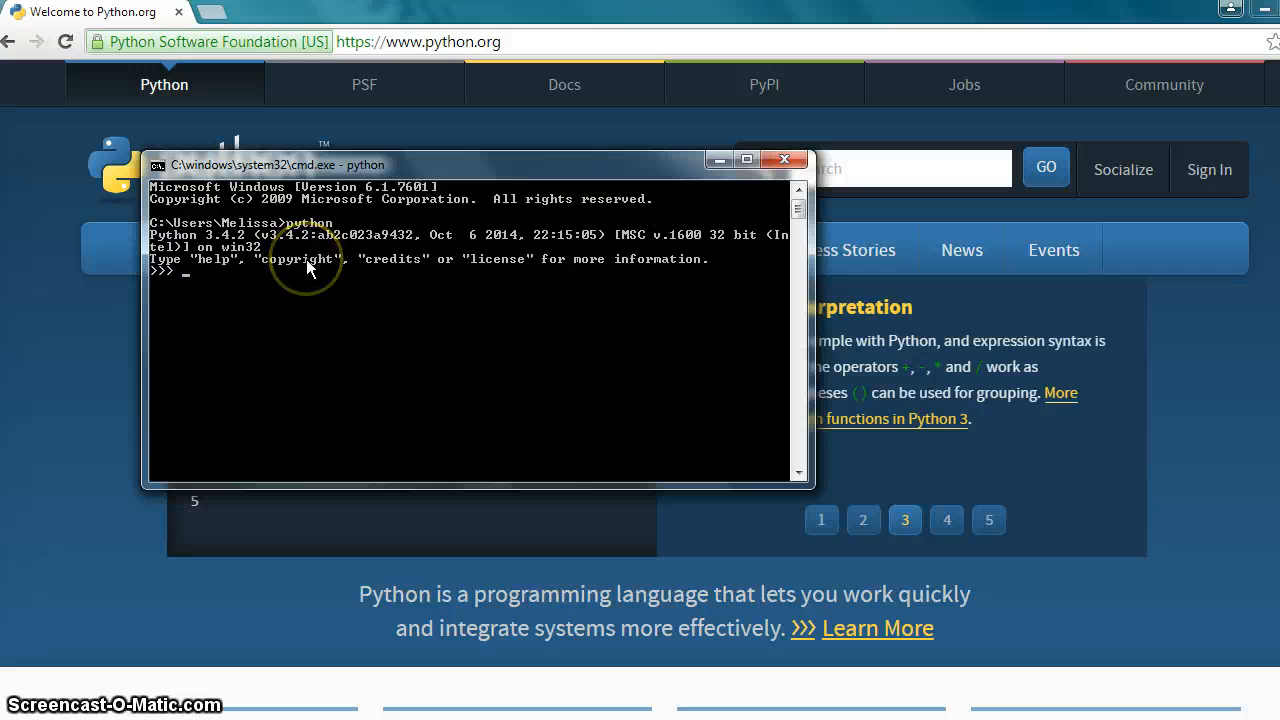
mouse_move(356, 264)
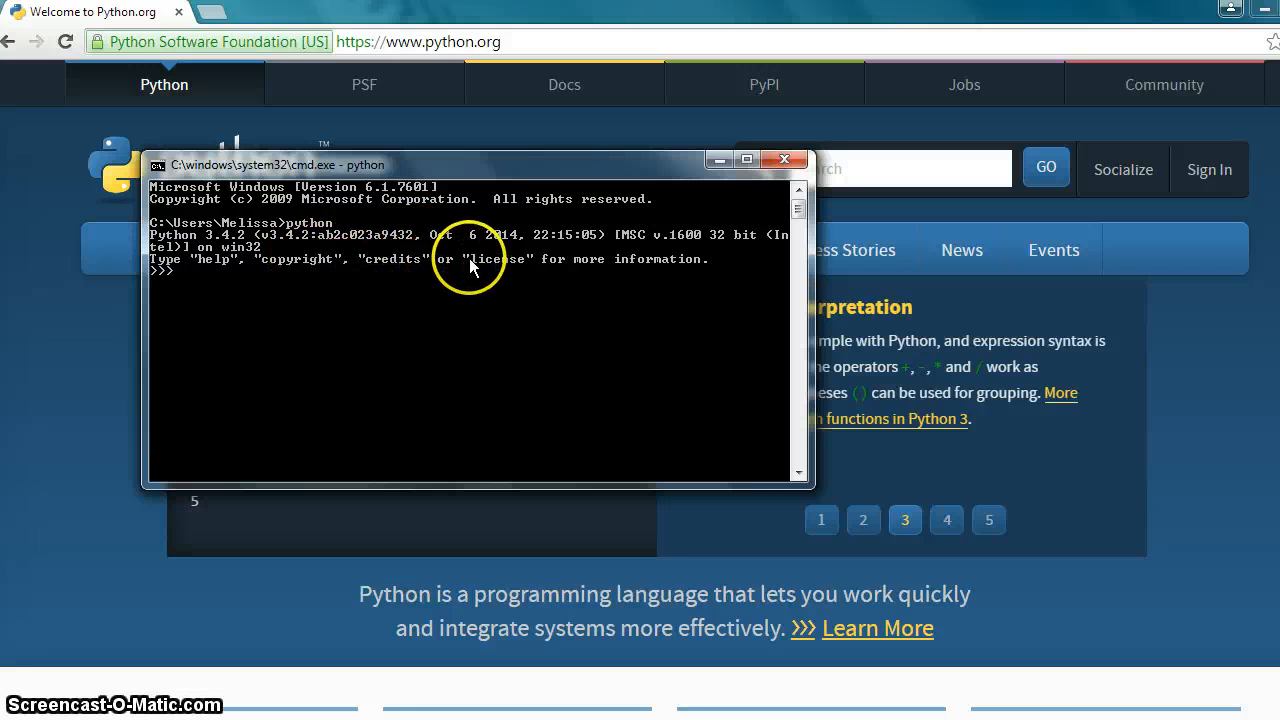
mouse_move(308, 356)
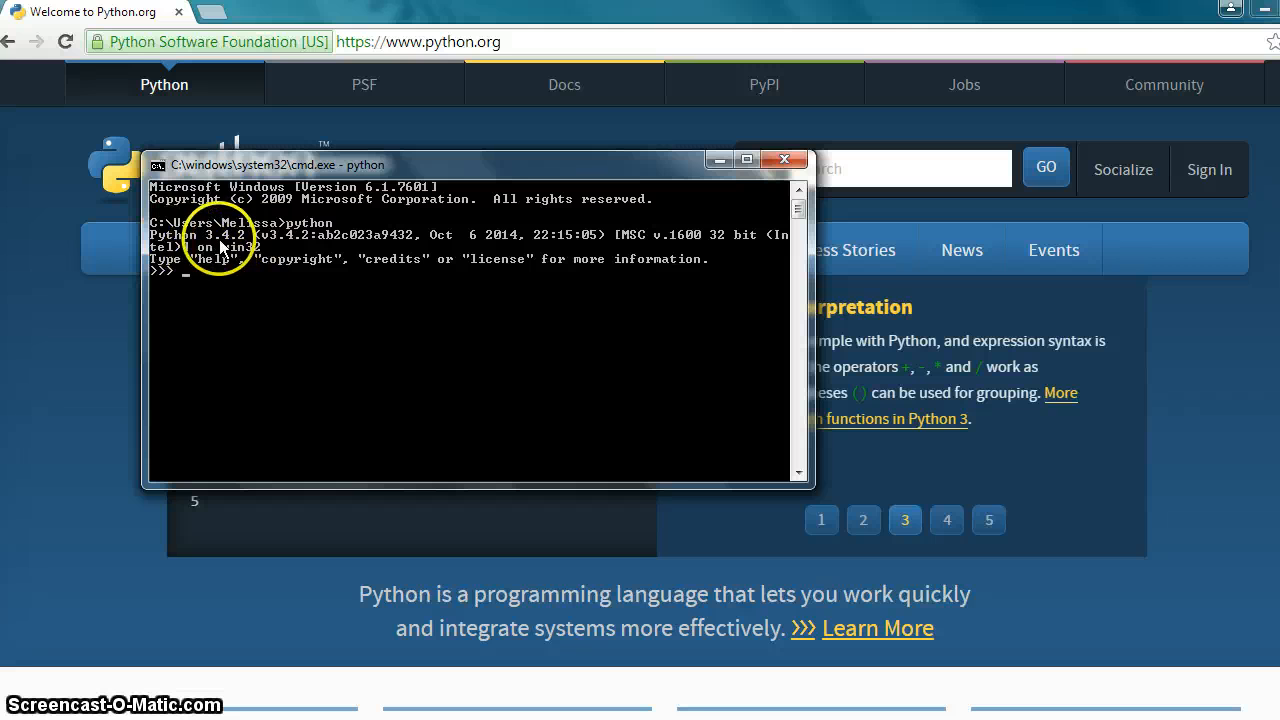
mouse_move(270, 250)
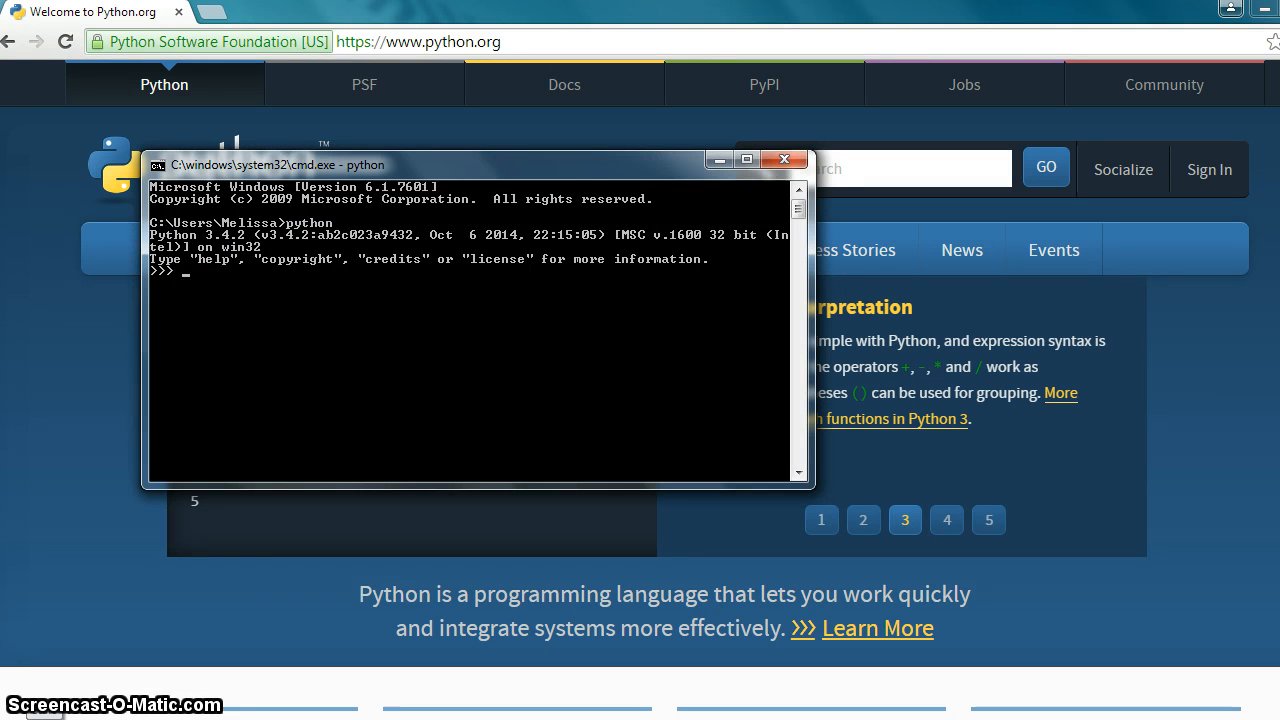
Step: Edit the system Path variable, whose value begins C:\Python34\;C:\Python34\Scripts\
click(10, 710)
text(path)
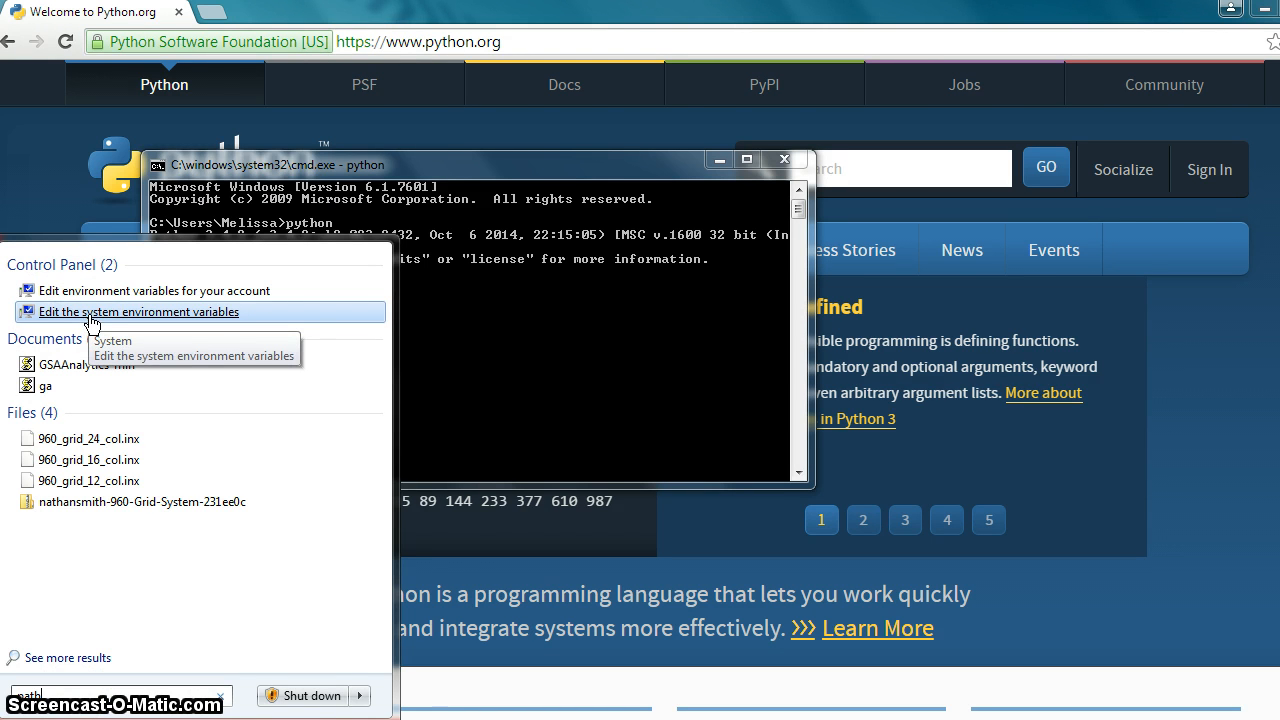
click(140, 312)
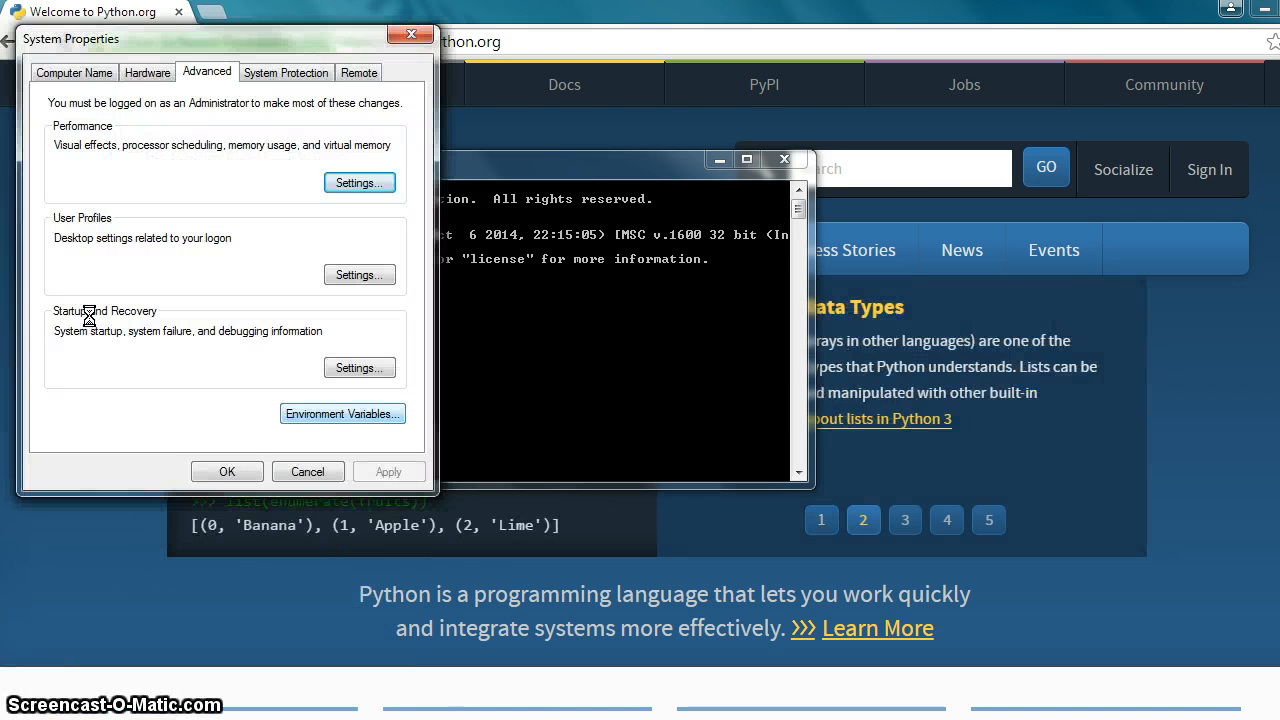
click(342, 412)
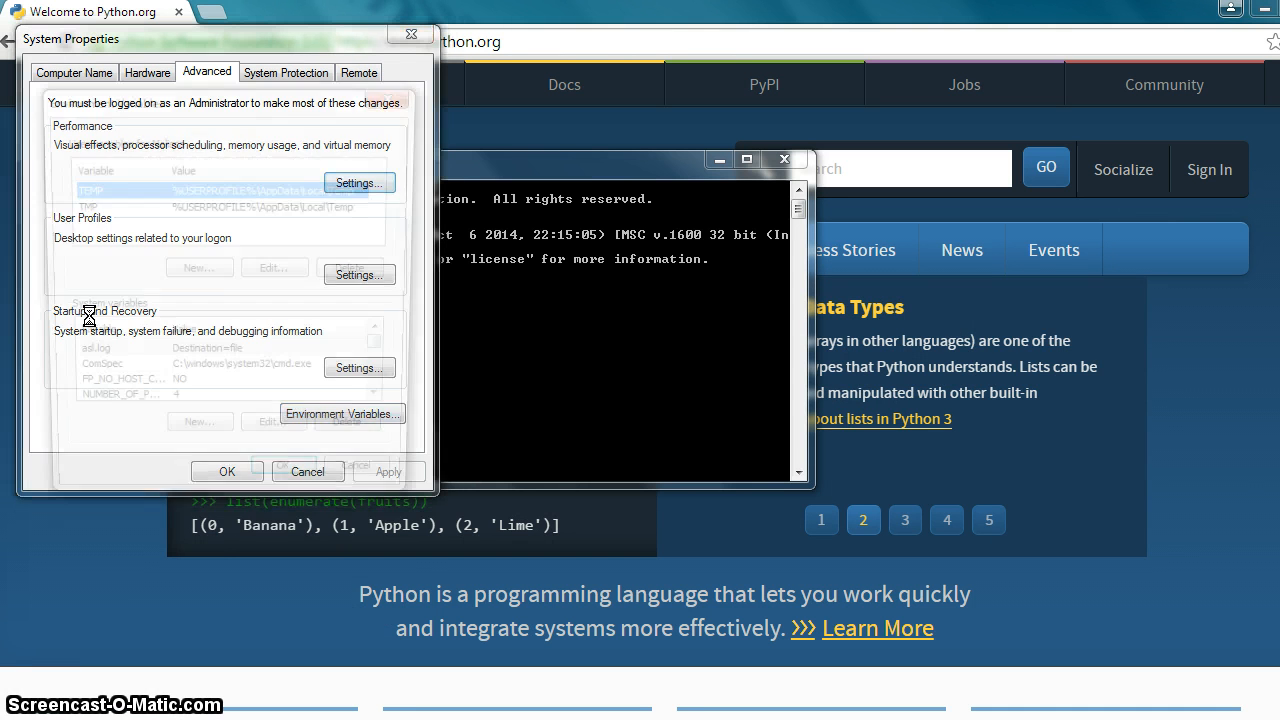
click(342, 412)
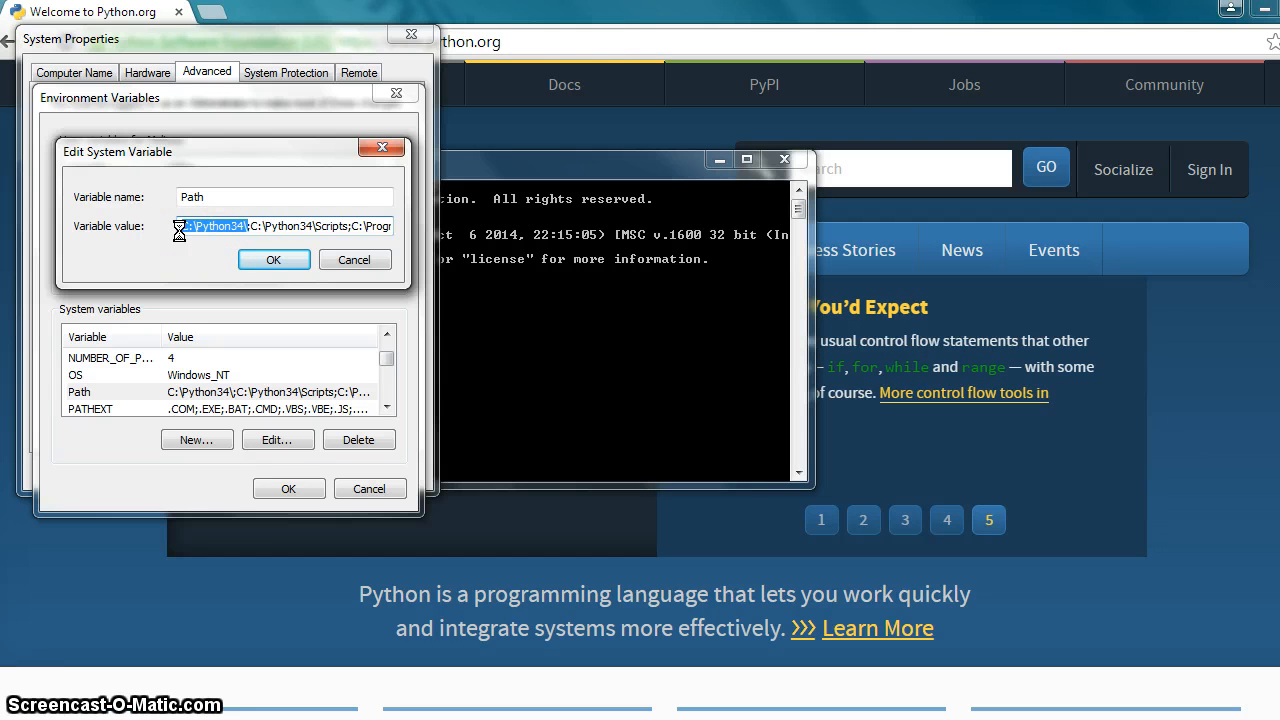
click(212, 226)
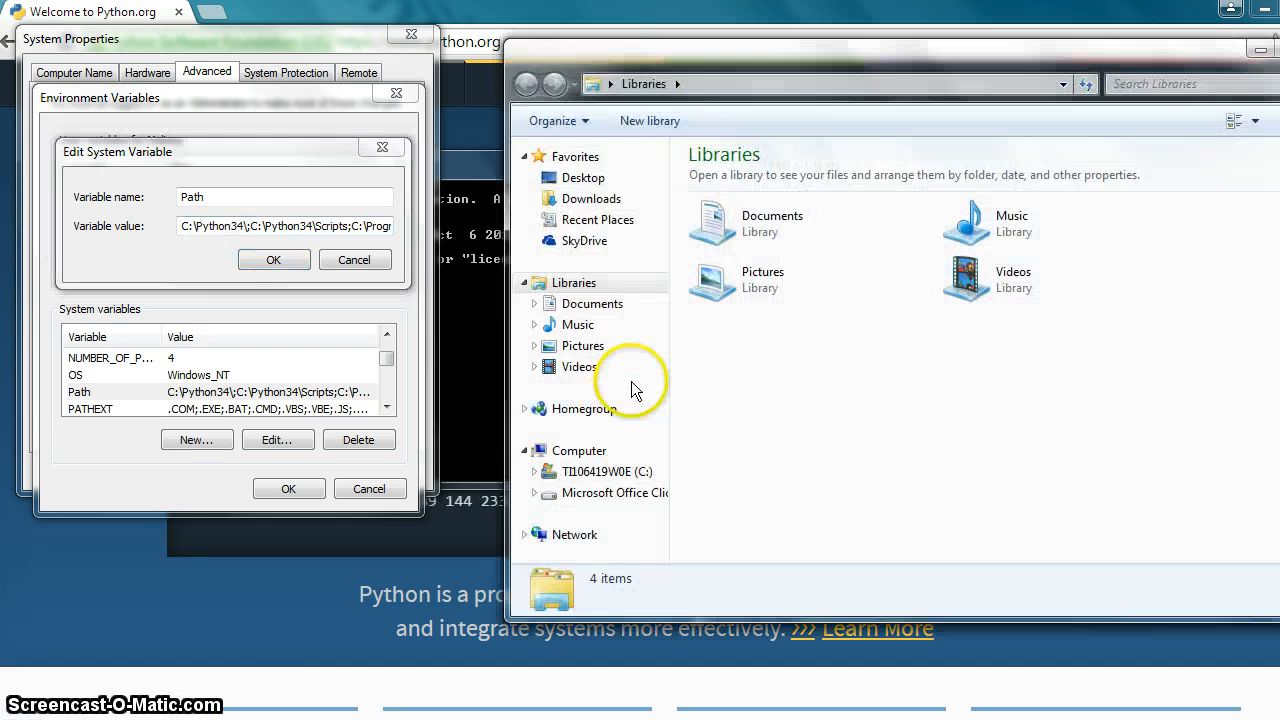
Step: Browse the C: drive and enter the Python34 folder
click(608, 472)
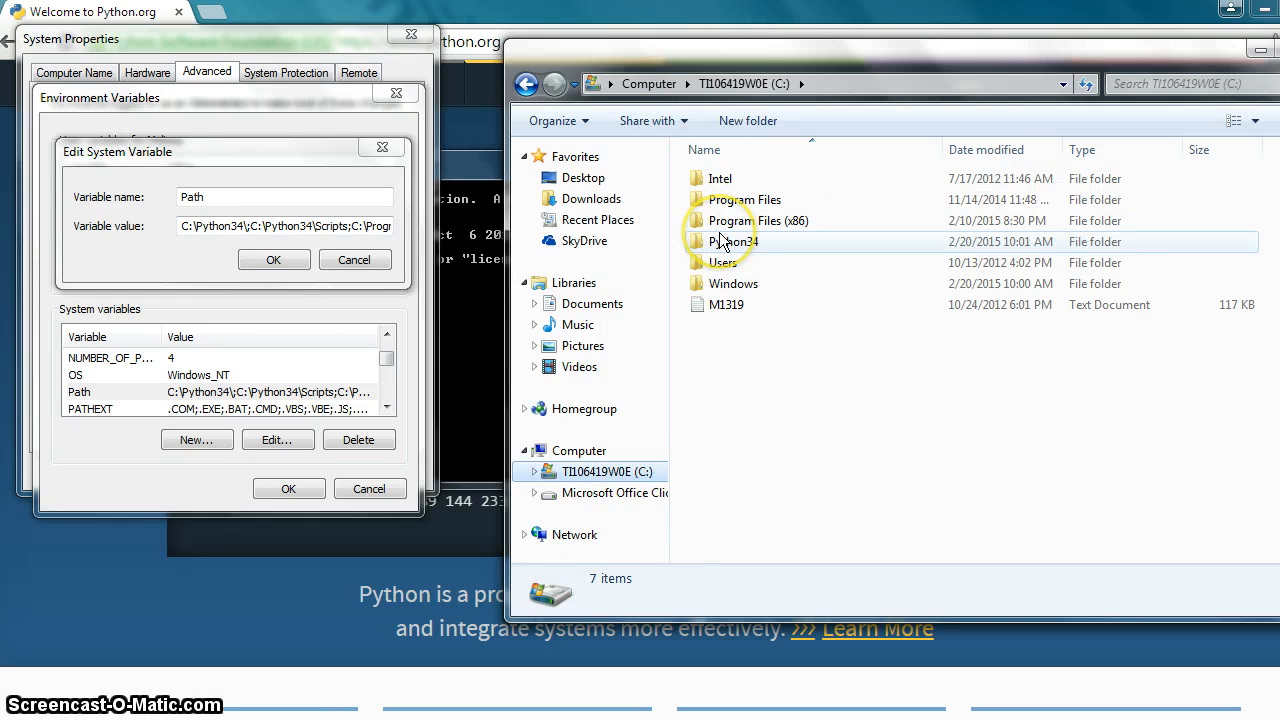
mouse_move(732, 240)
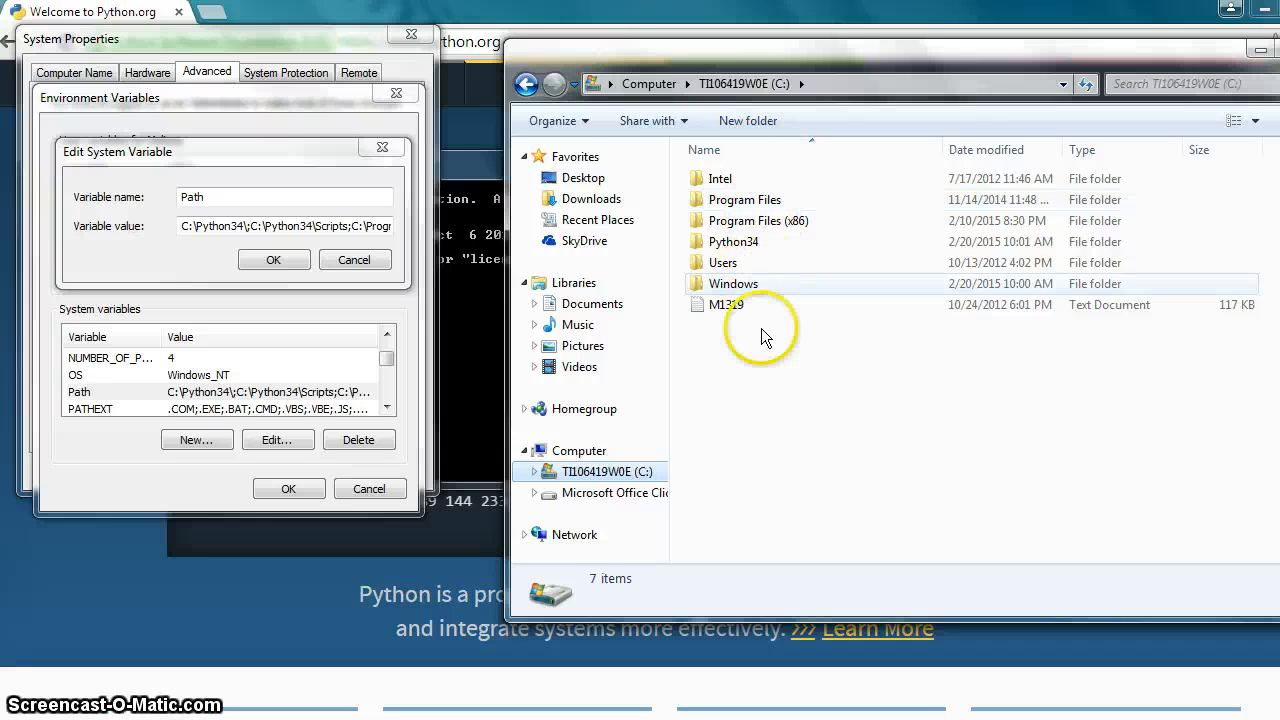
click(732, 240)
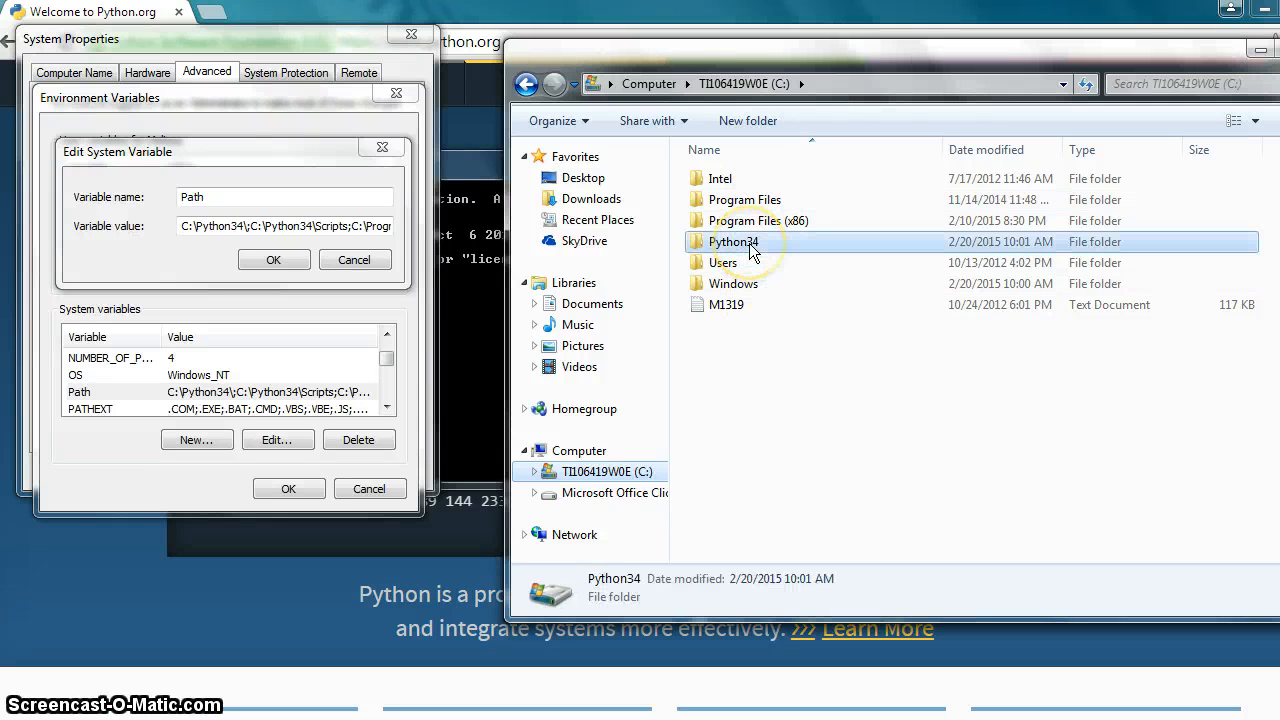
double_click(732, 240)
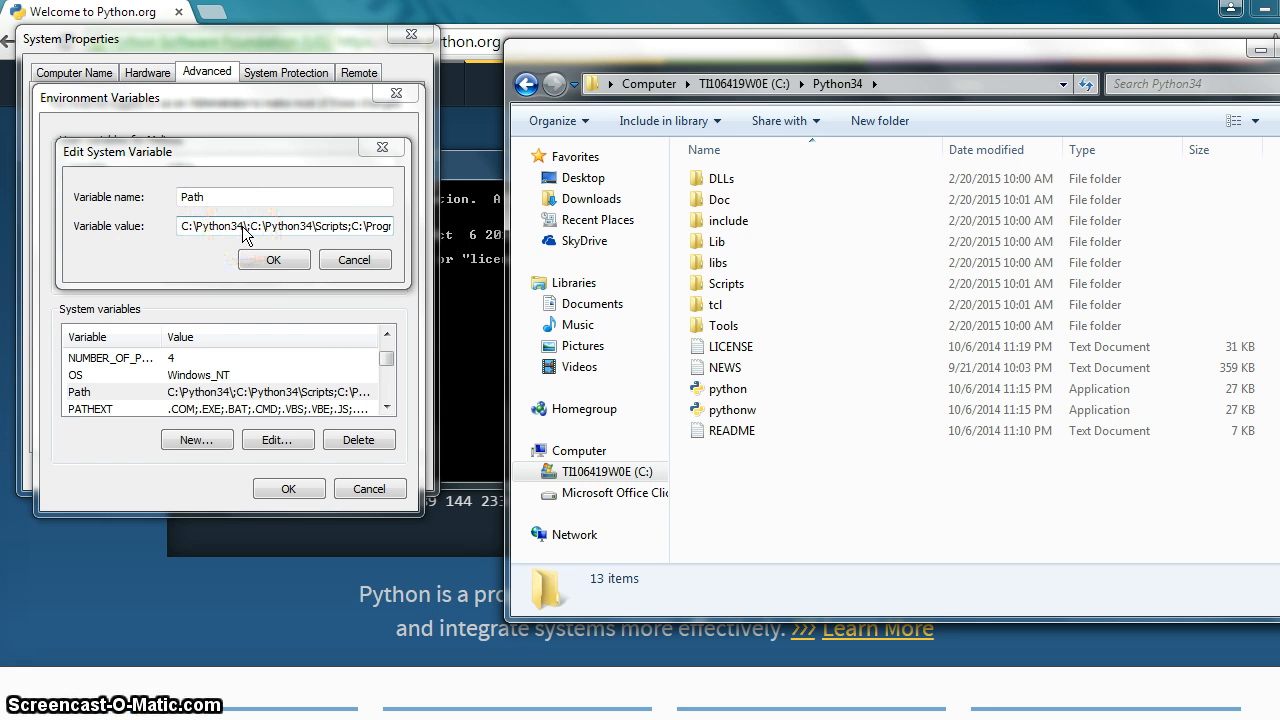
Step: Point out the python interpreter program and the Scripts folder inside Python34
click(724, 346)
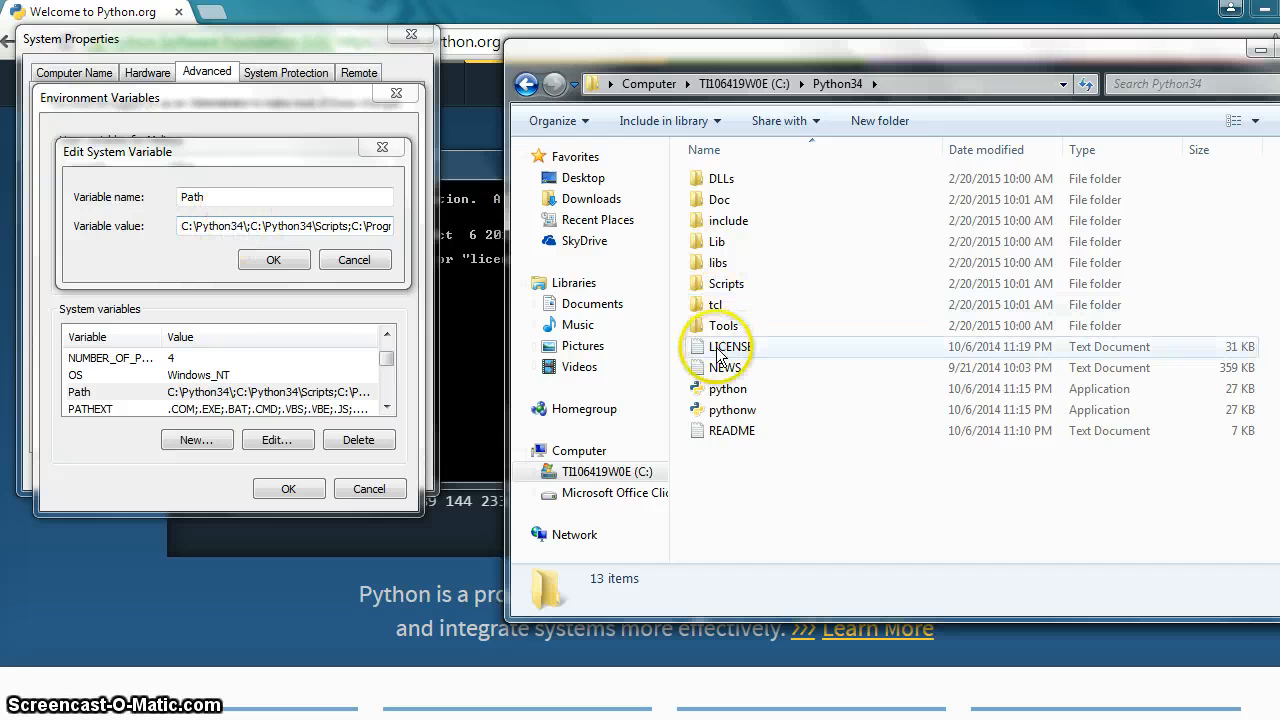
click(728, 388)
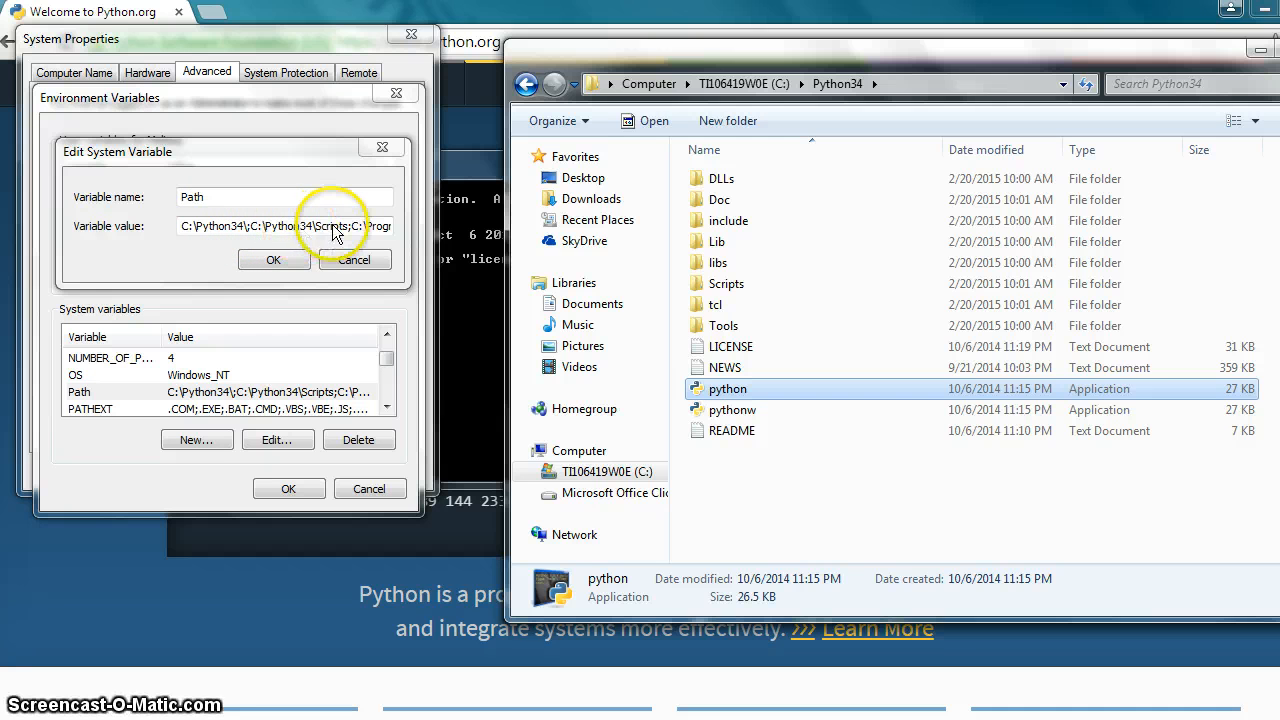
mouse_move(724, 290)
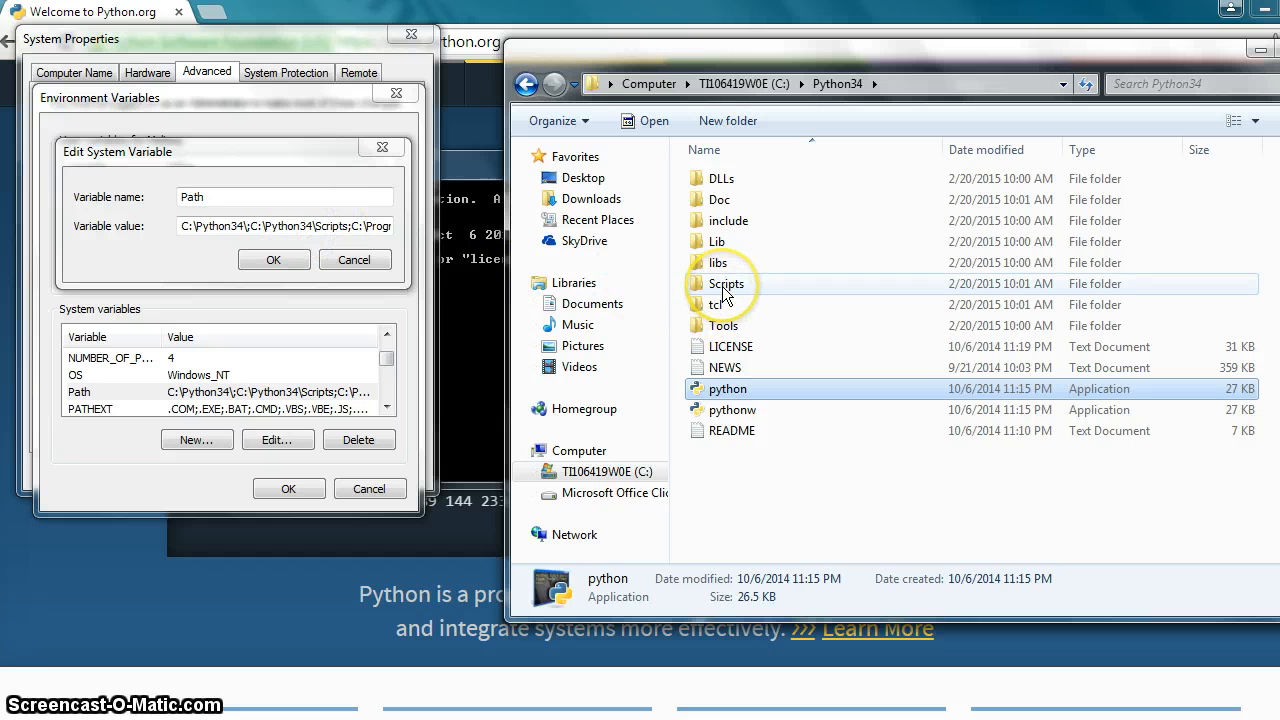
click(726, 284)
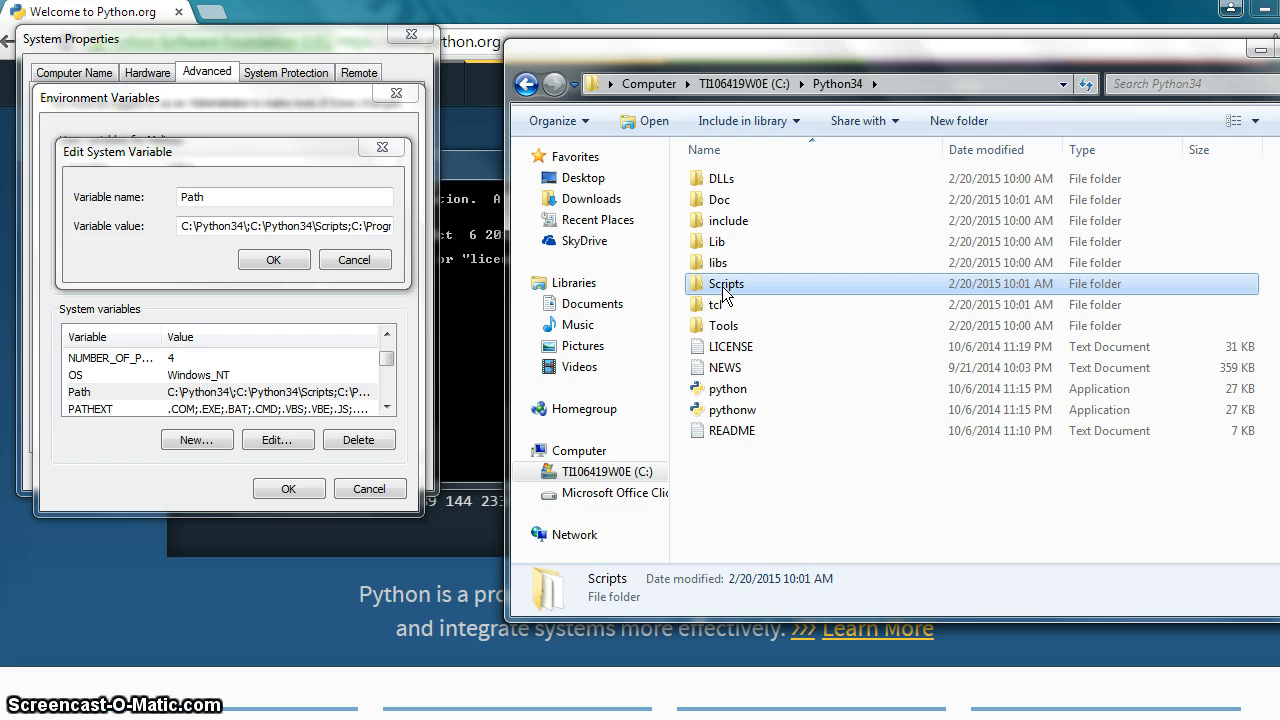
Step: Enter C:\Python34\Scripts, listing pip and easy_install programs
double_click(724, 284)
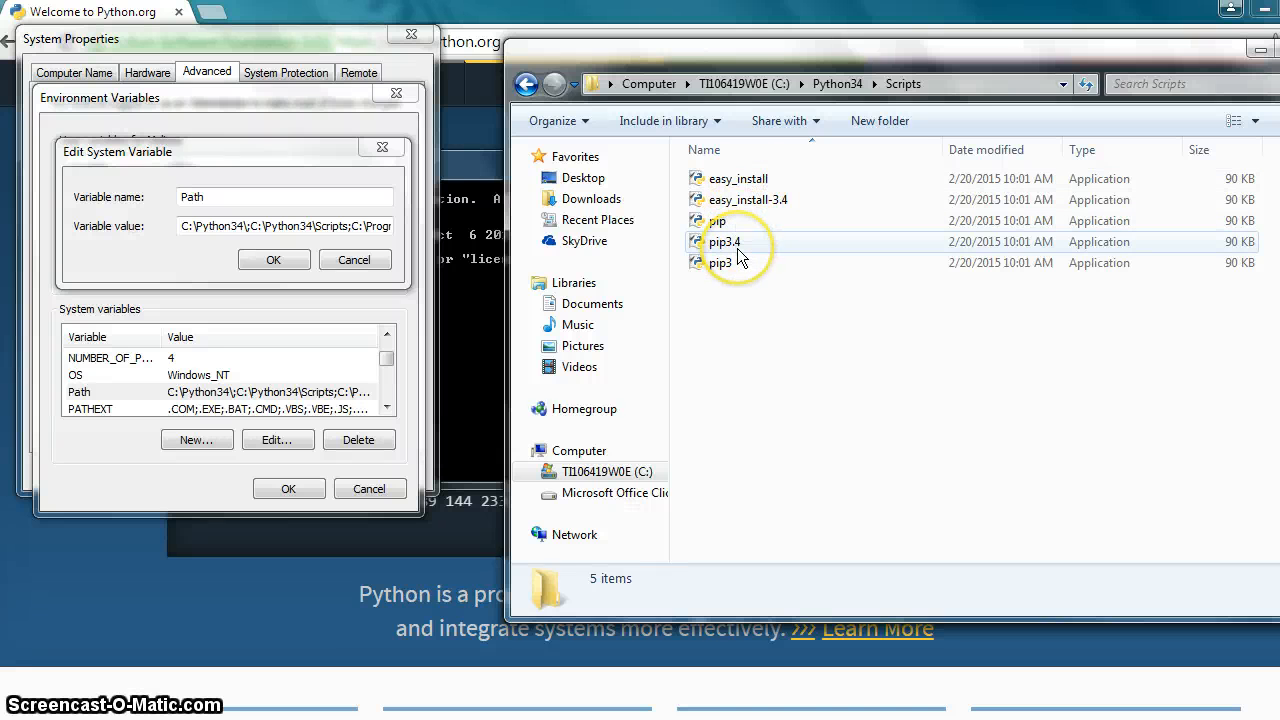
mouse_move(724, 240)
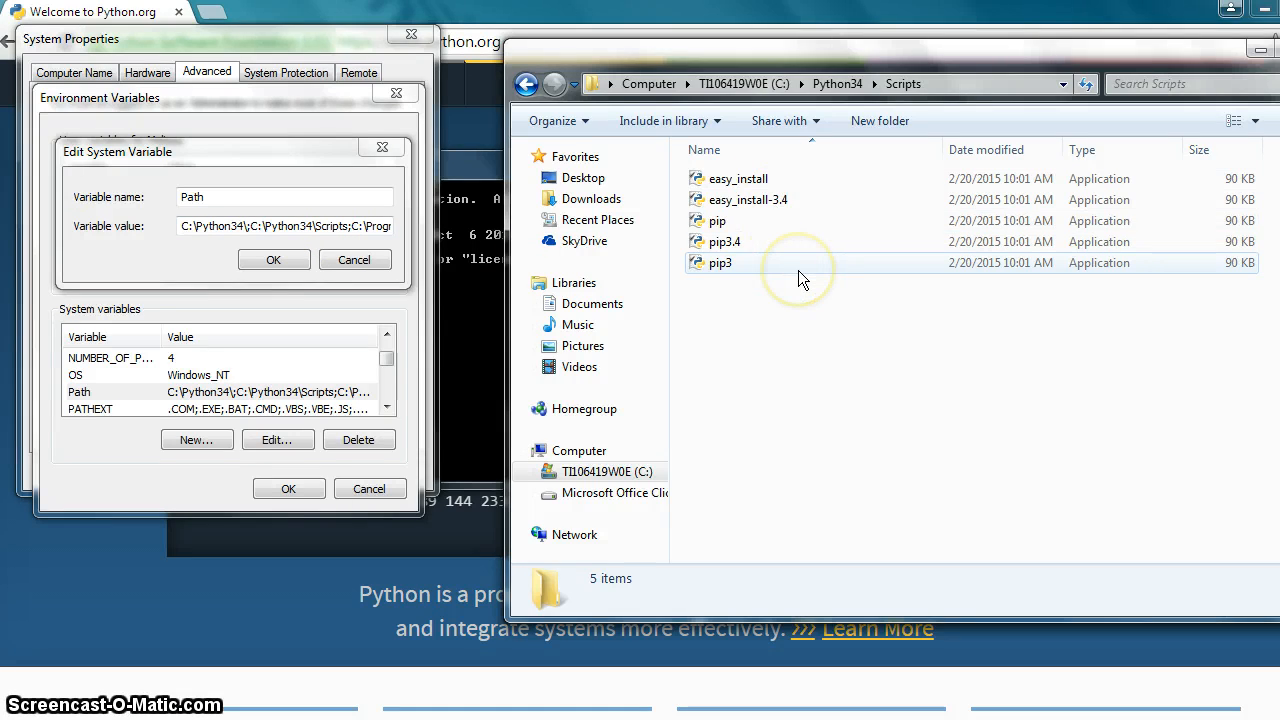
mouse_move(756, 220)
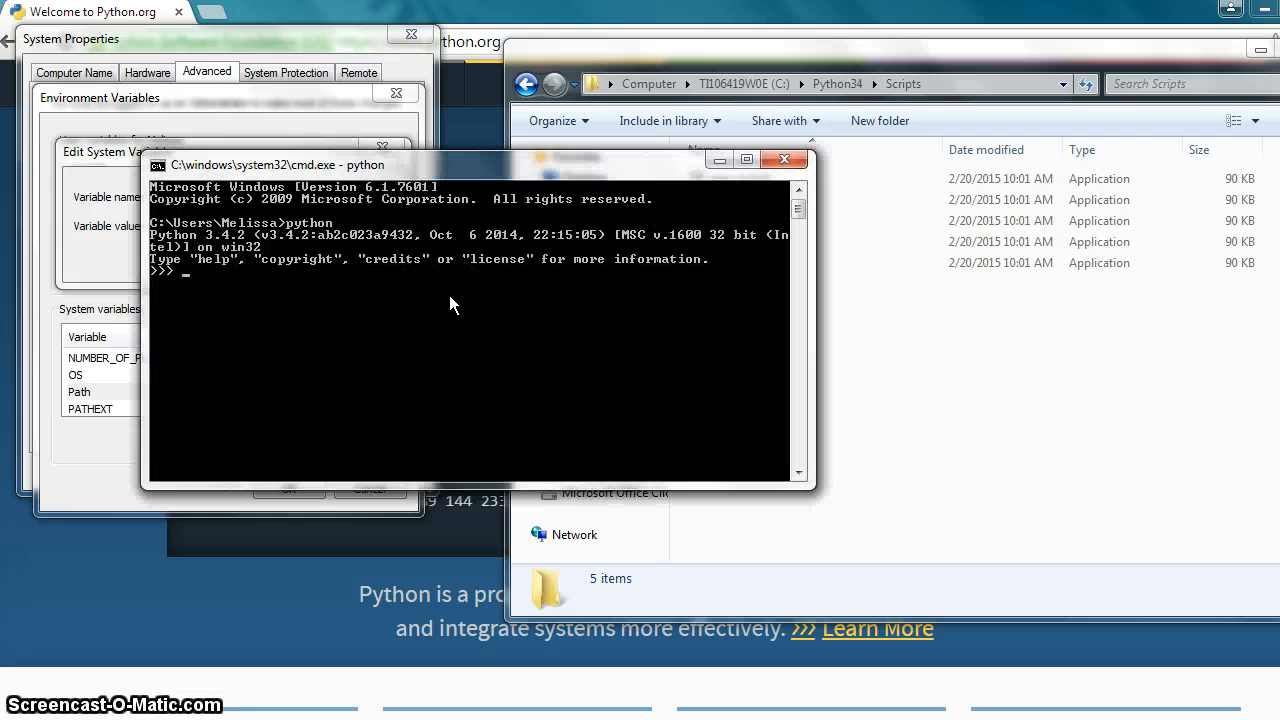
Step: Leave Python with exit() and relaunch it, returning Explorer to Python34 with python.exe selected
text(exit())
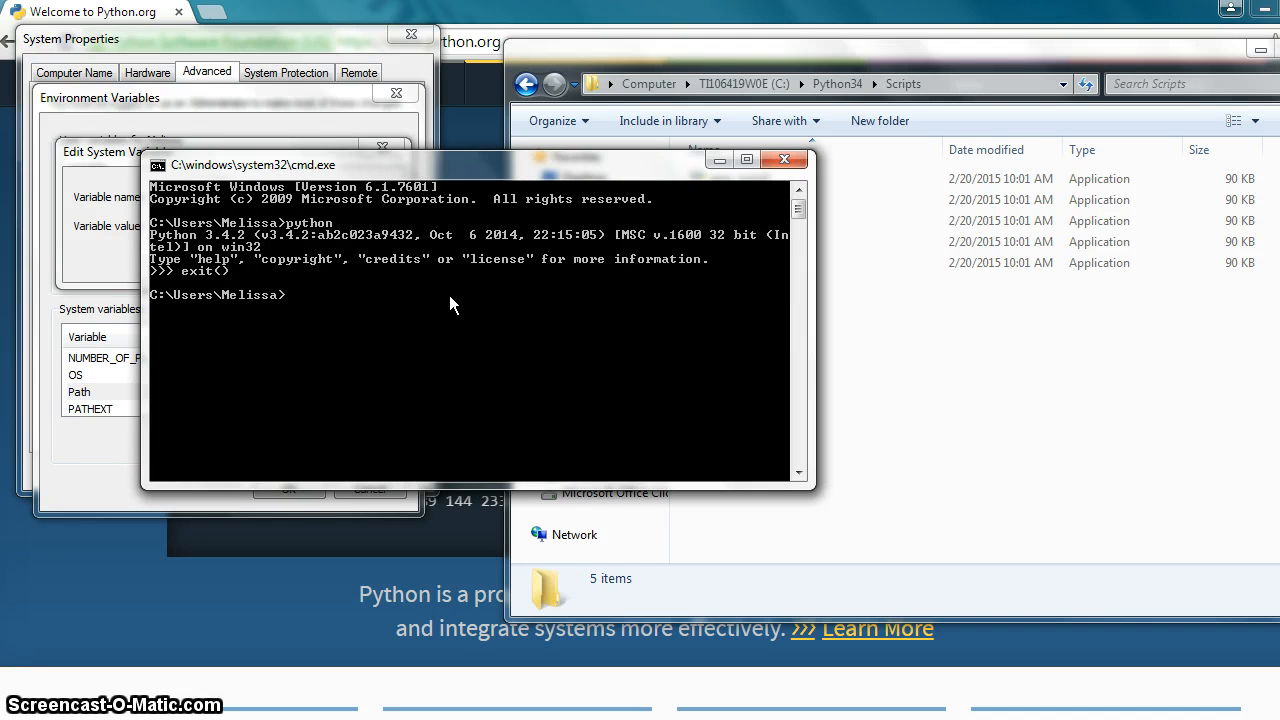
text(python)
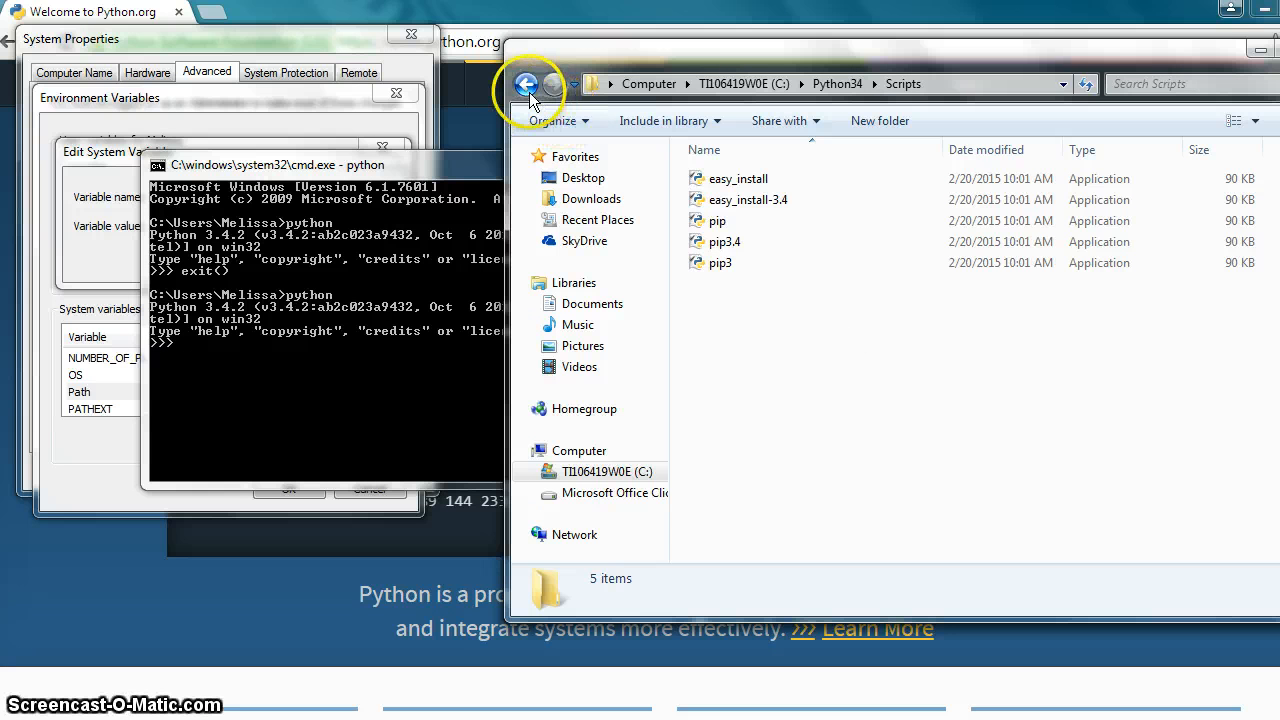
click(528, 84)
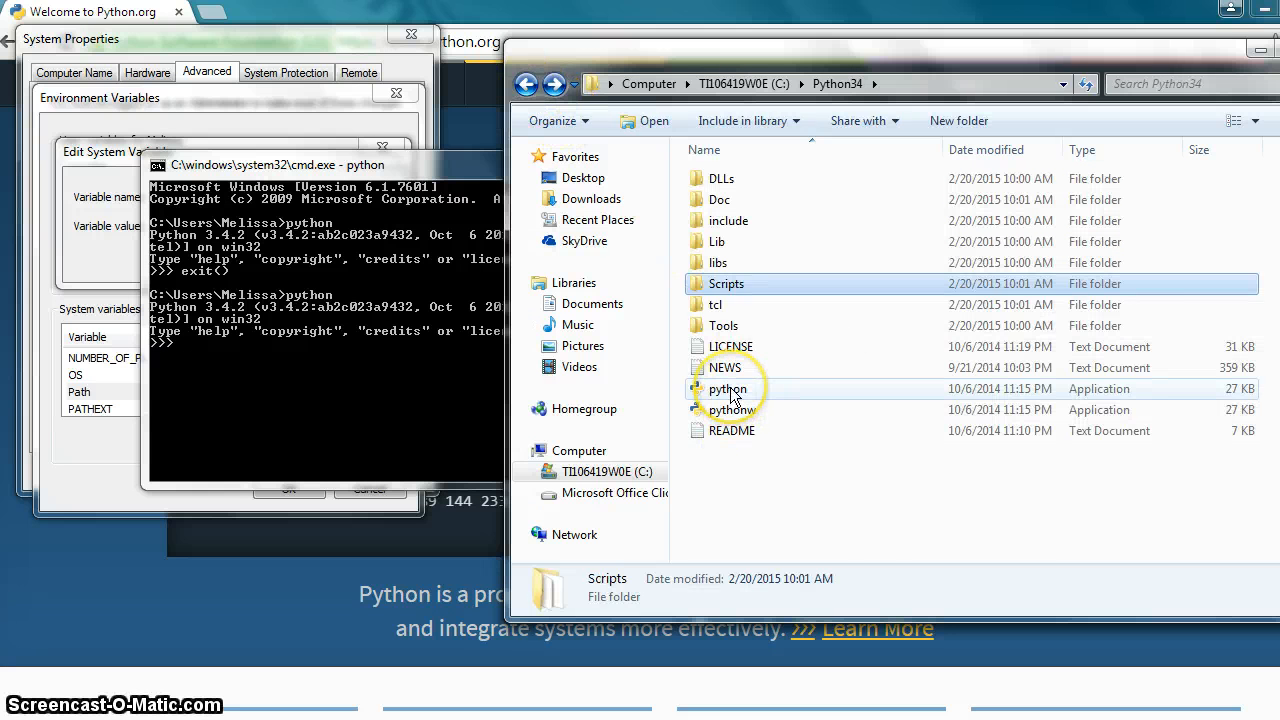
click(728, 388)
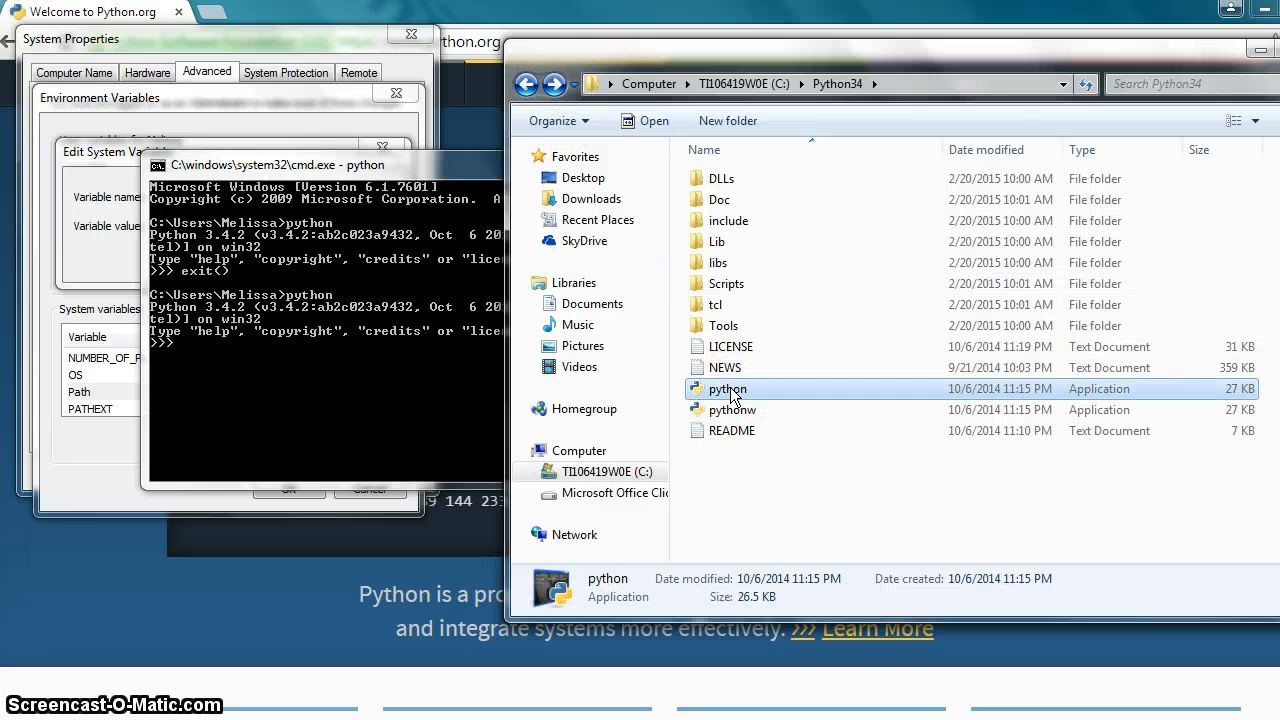
click(276, 440)
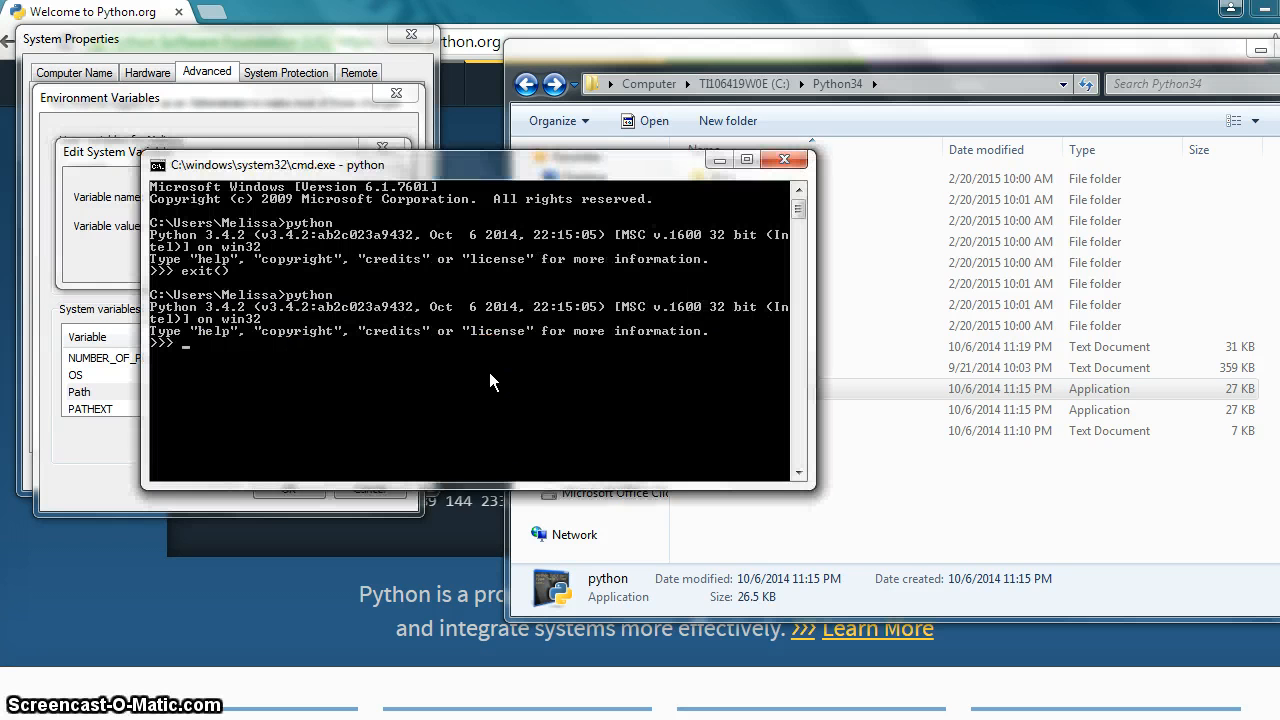
Step: Quit the interpreter with exit() so pip can be run at the prompt
text(ex)
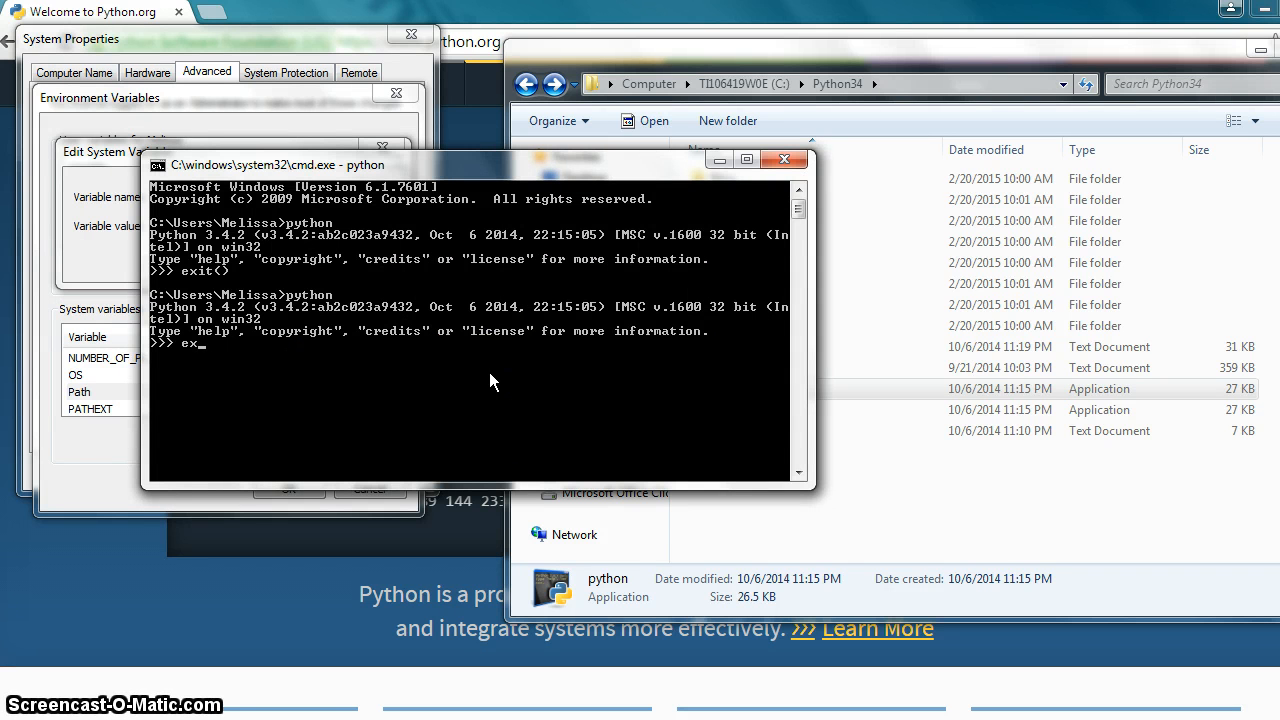
text(it()
text(pip)
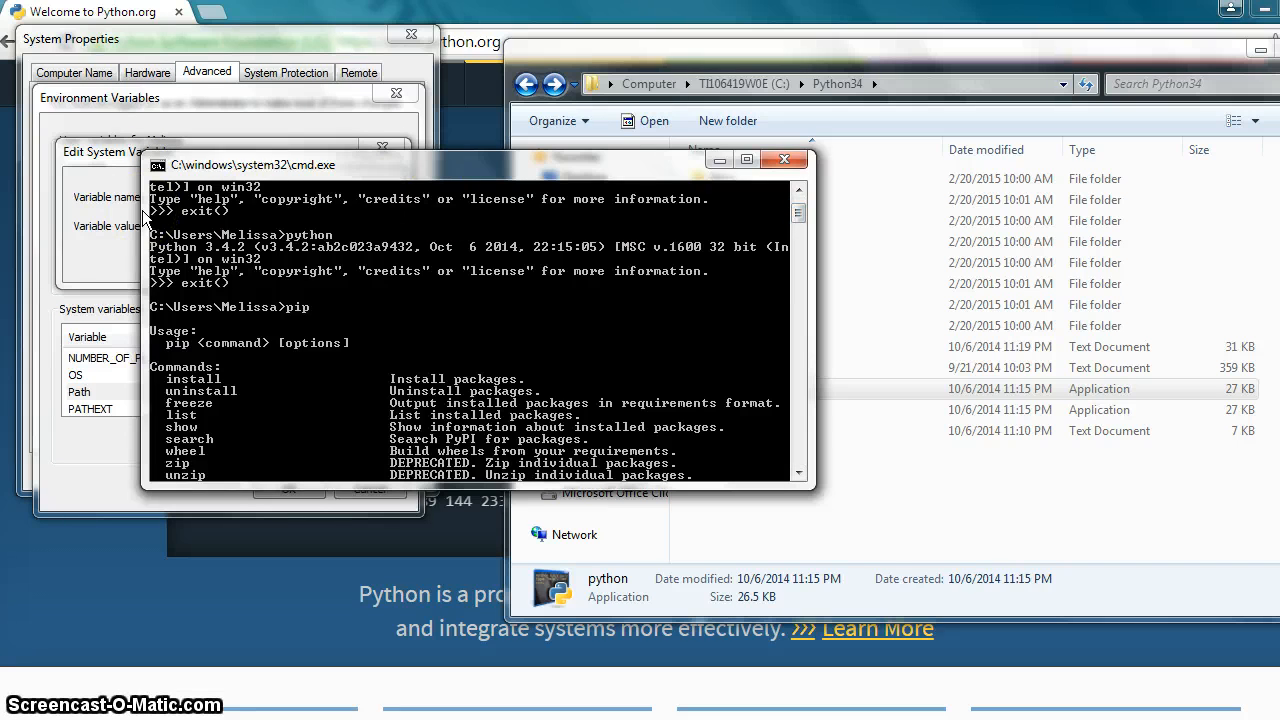
mouse_move(578, 264)
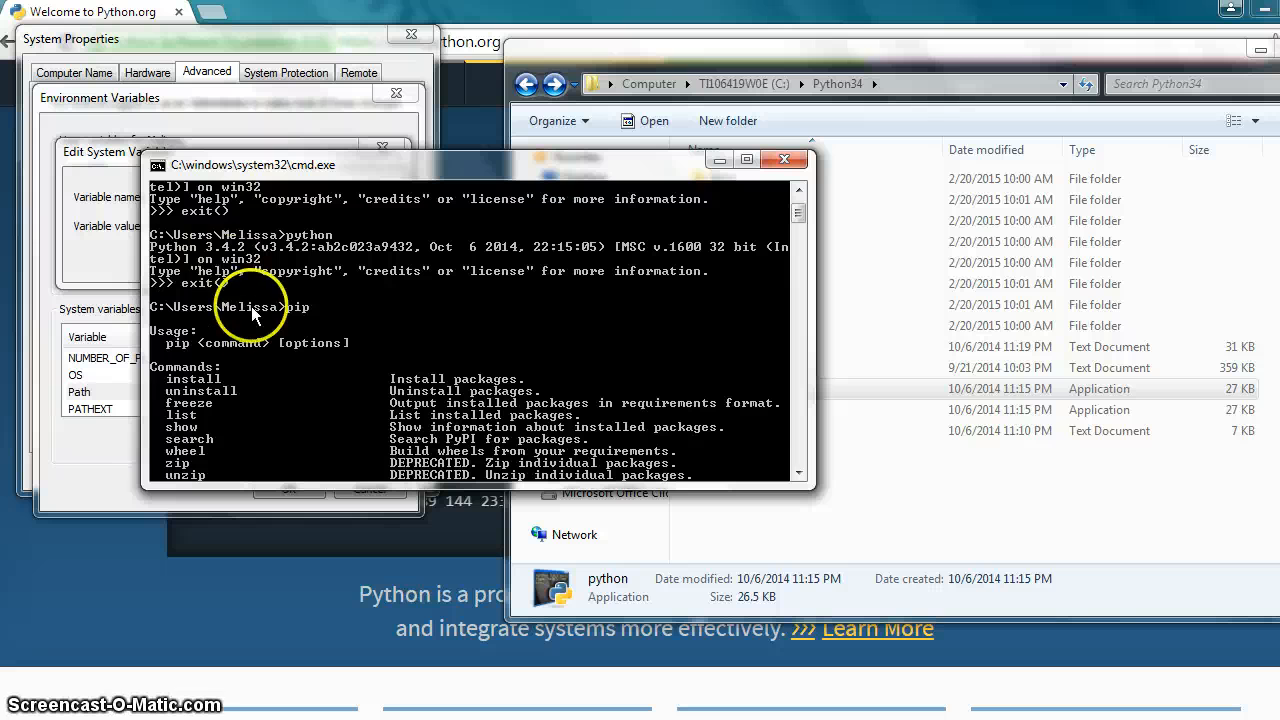
mouse_move(800, 474)
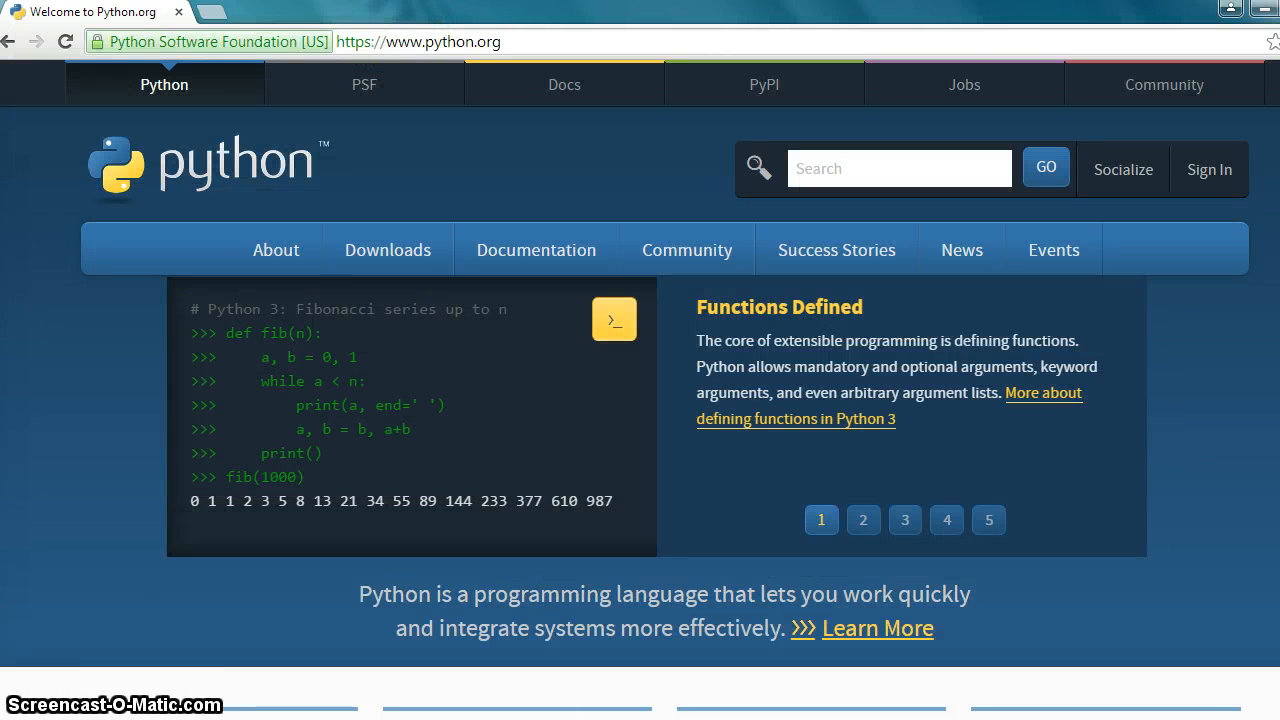
Step: Bring the Command Prompt with pip's options back in front of Chrome's python.org page
click(904, 520)
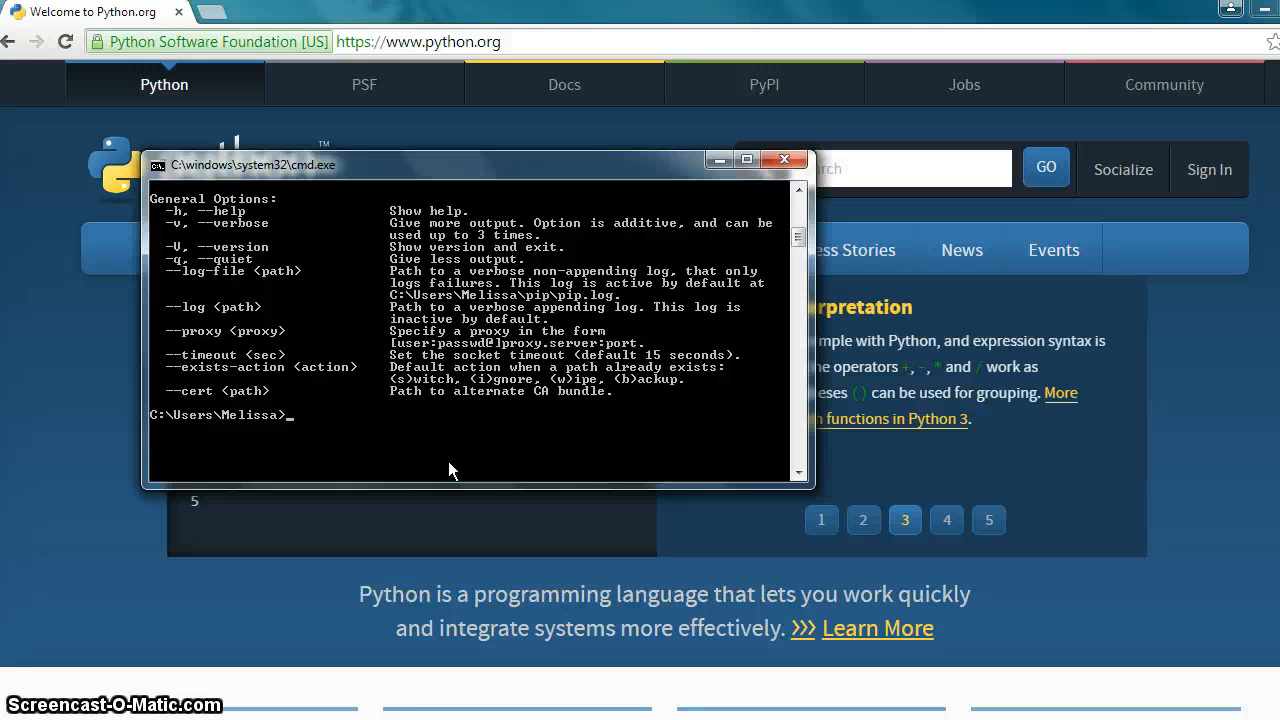
Step: Start the Python interpreter and evaluate 3 + 3 to get 6
text(python)
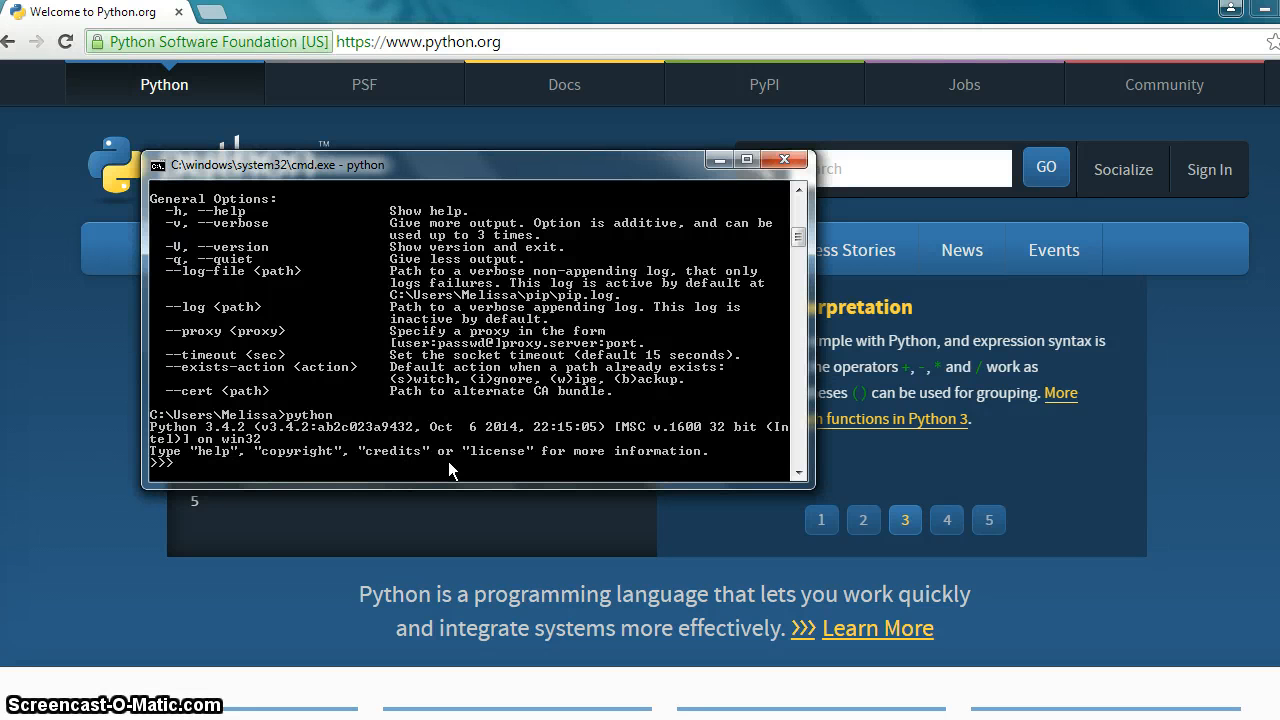
text(3)
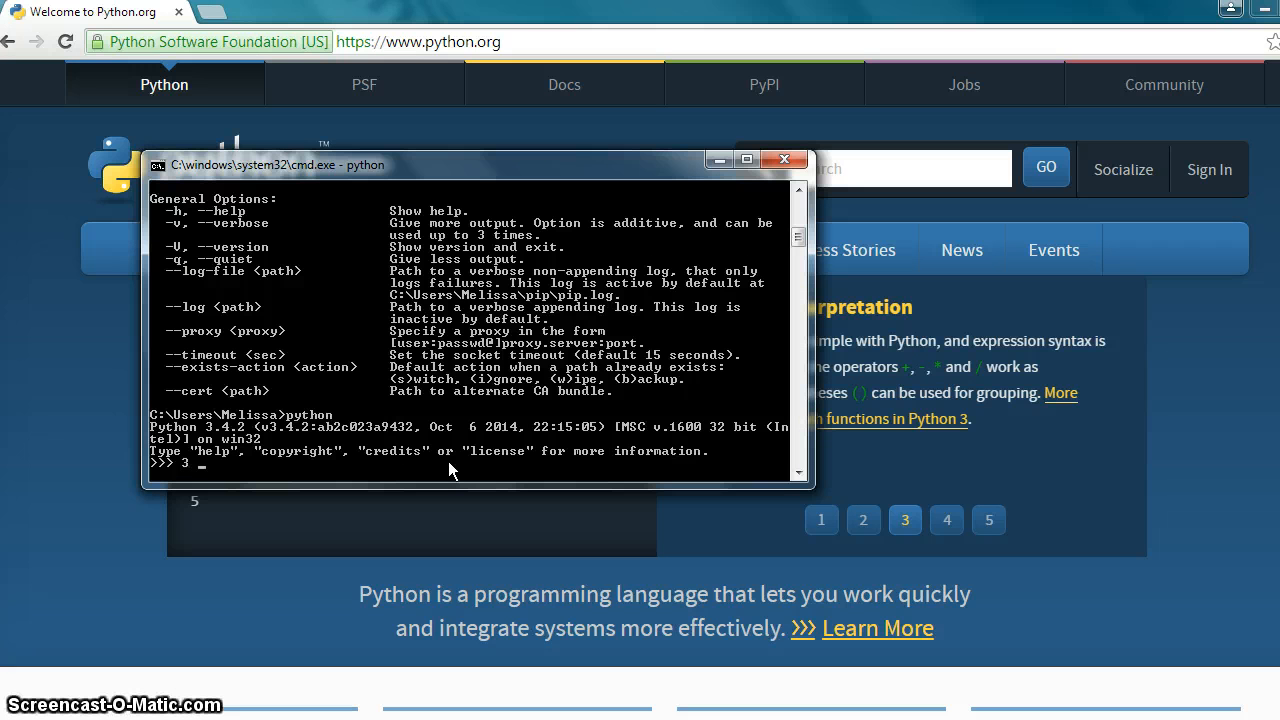
text(+ 3)
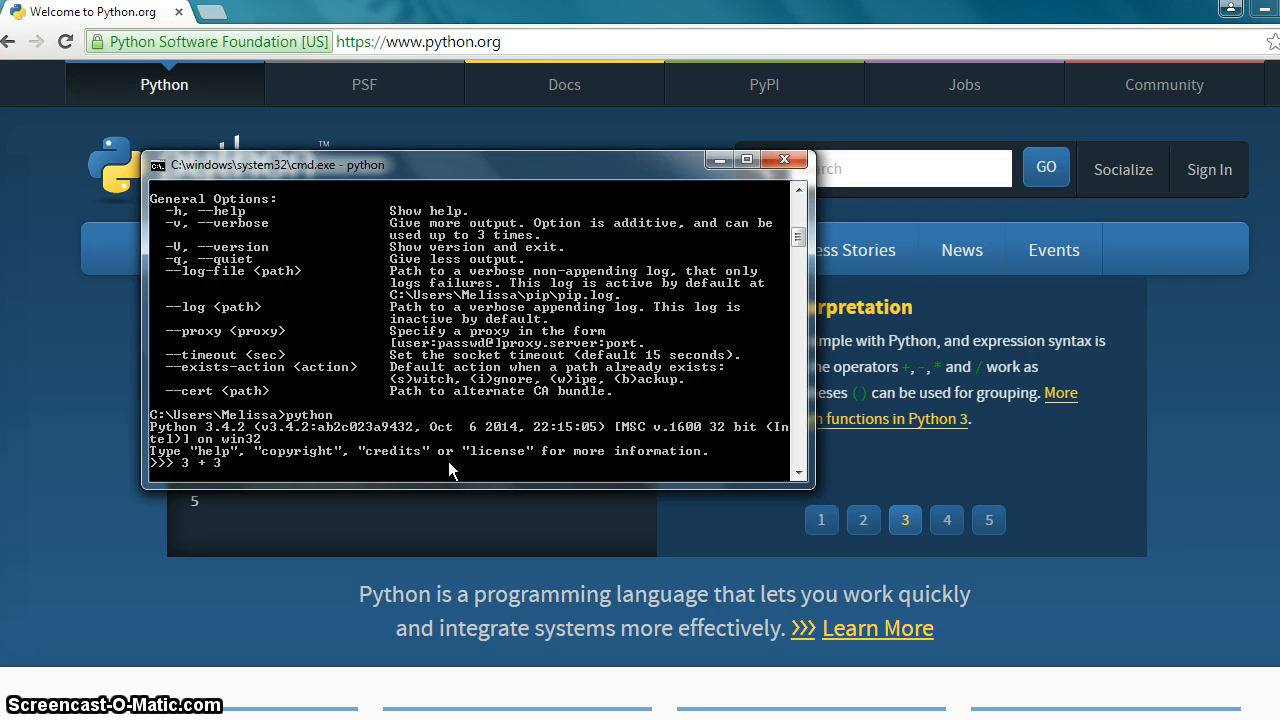
key(enter)
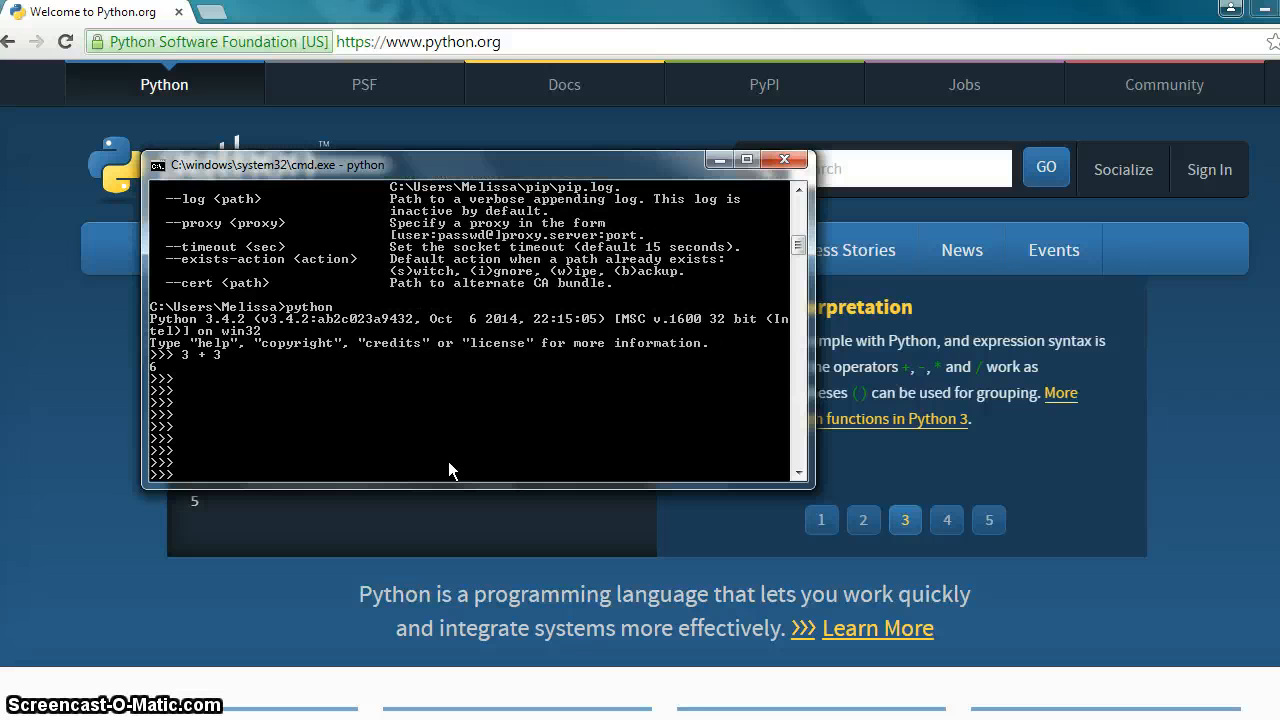
Step: Leave Python with exit(), relaunch it, and quit again with quit()
text(exit()
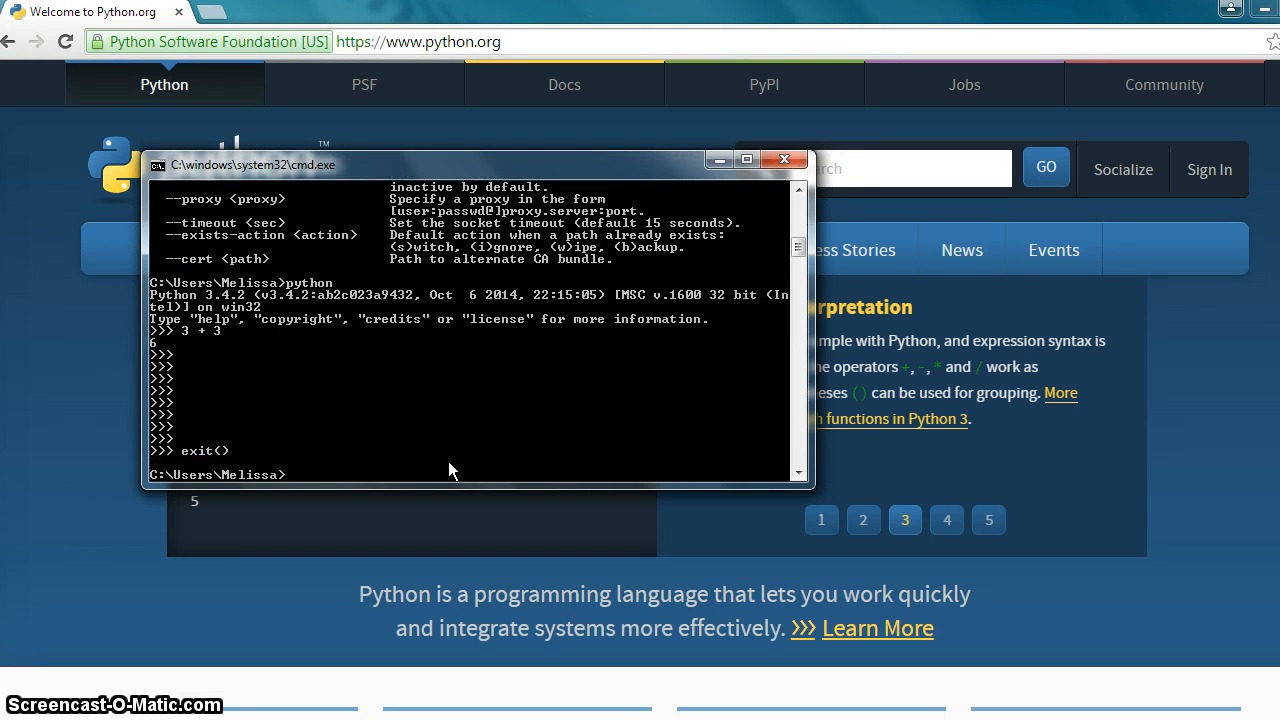
text(python)
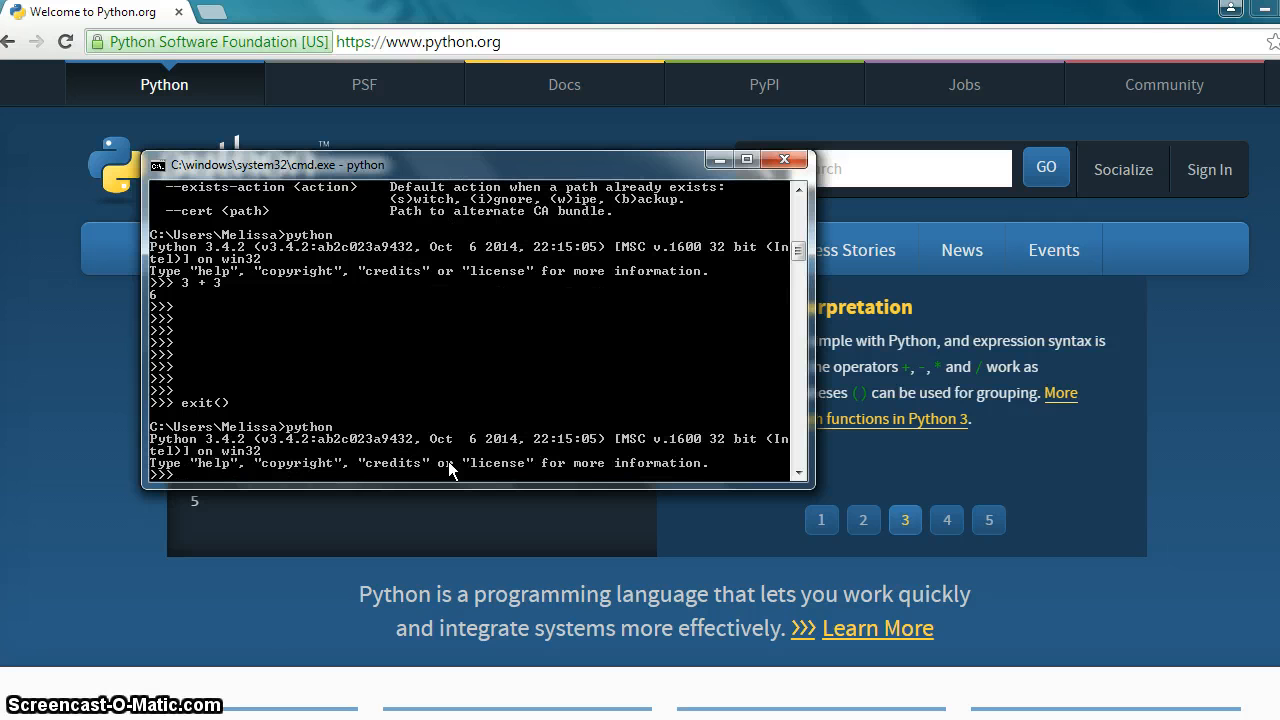
text(quit())
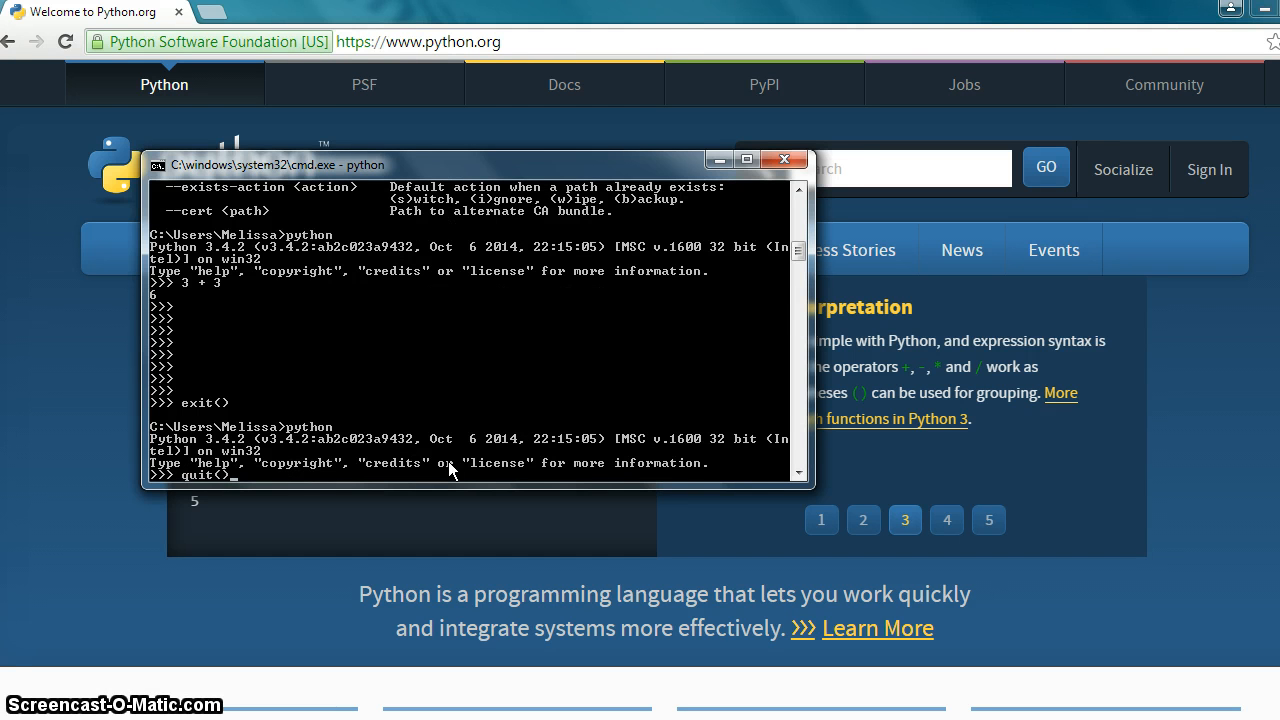